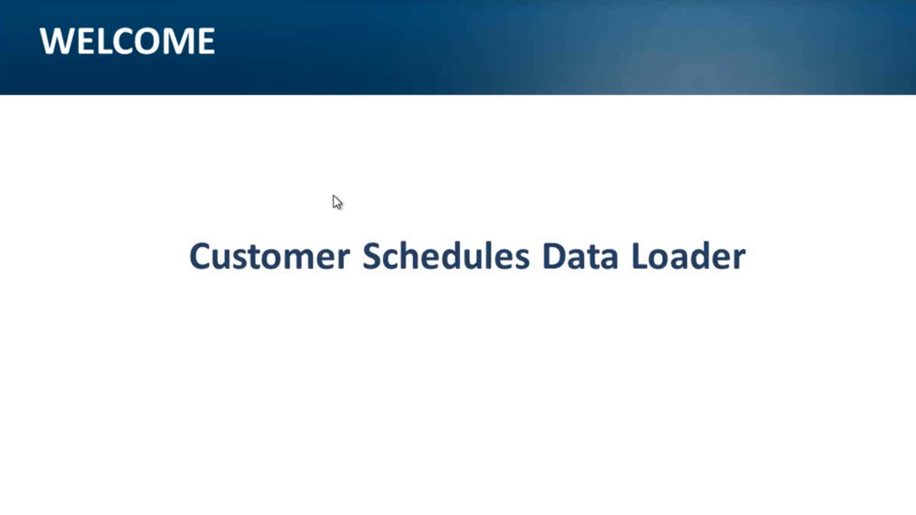
Step: Advance to the slide listing the Customer Schedule Data Loader's benefits
{"action": "key", "text": "right"}
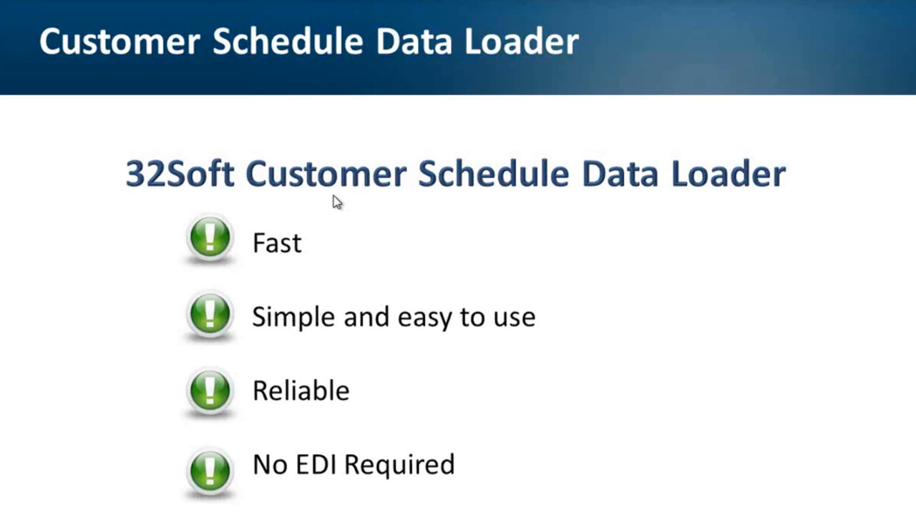
{"action": "mouse_move", "coordinate": [381, 226]}
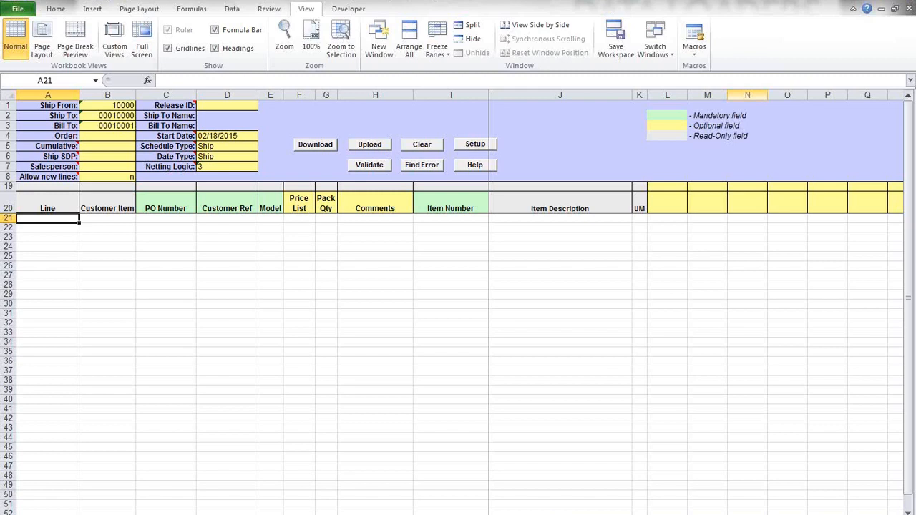
{"action": "mouse_move", "coordinate": [197, 120]}
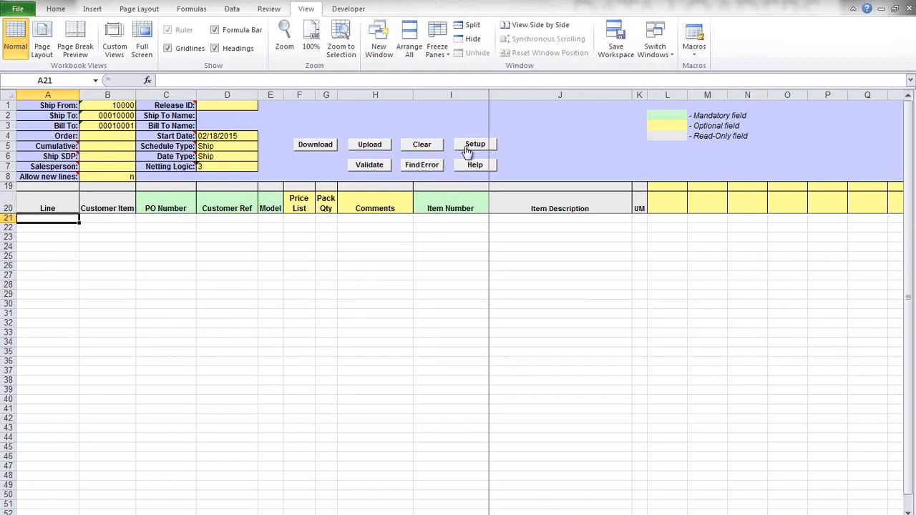
Step: Select the eb21SP5 database in Setup and confirm the selection message
{"action": "left_click", "coordinate": [475, 143]}
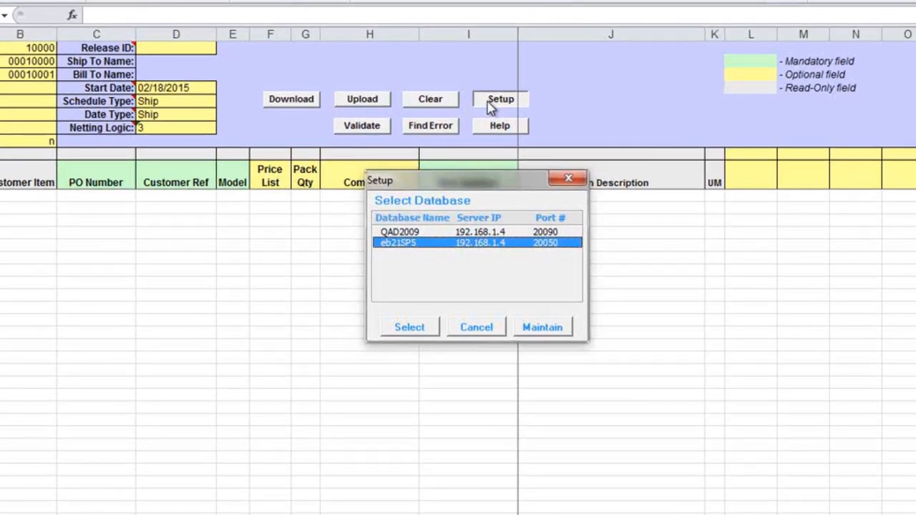
{"action": "mouse_move", "coordinate": [369, 122]}
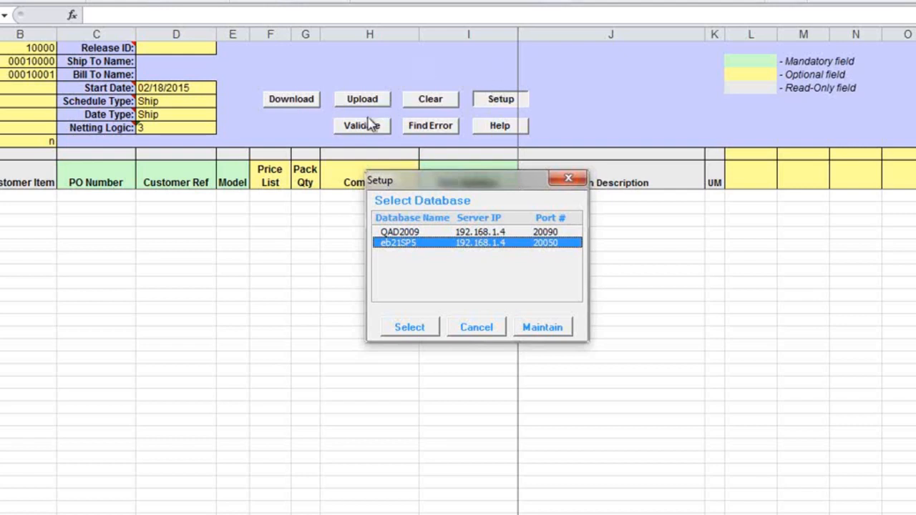
{"action": "left_click", "coordinate": [410, 327]}
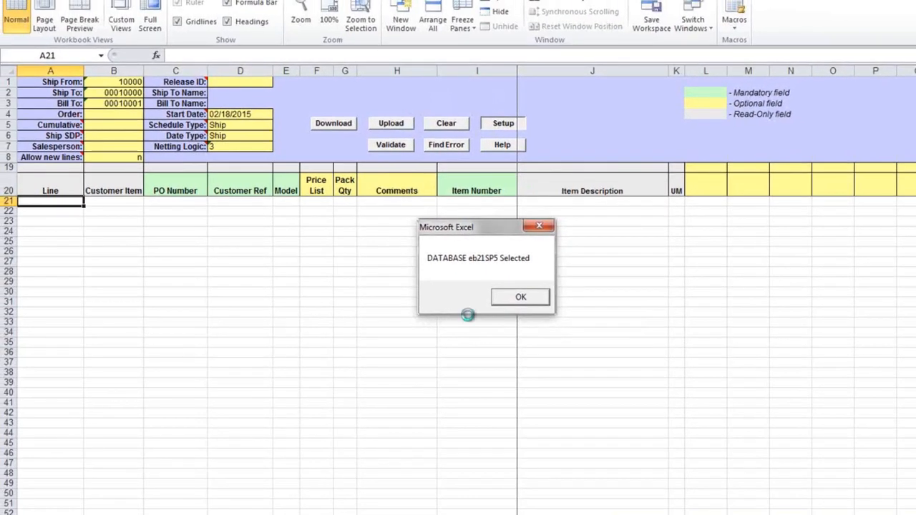
{"action": "left_click", "coordinate": [521, 297]}
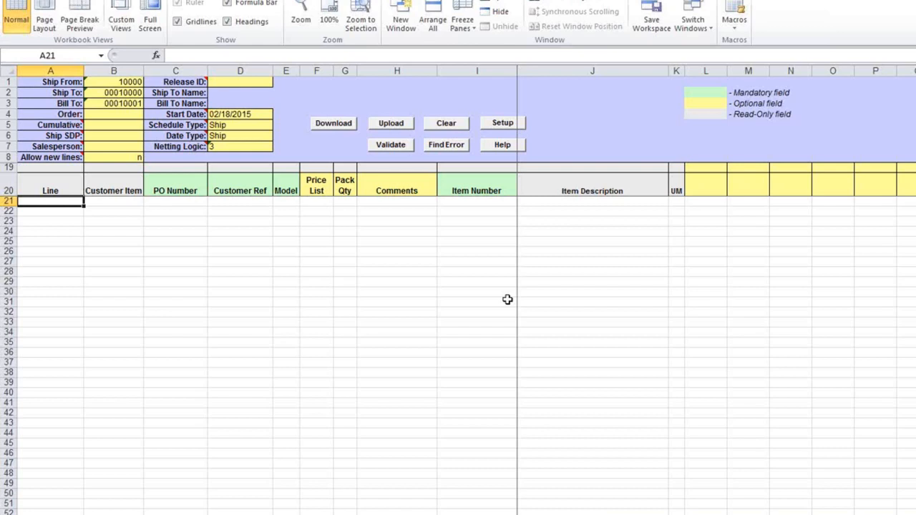
{"action": "mouse_move", "coordinate": [501, 259]}
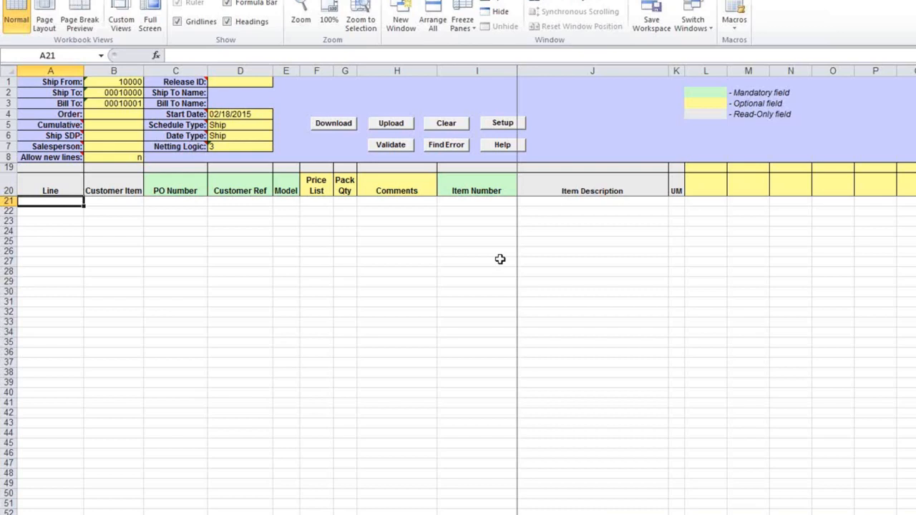
{"action": "mouse_move", "coordinate": [160, 165]}
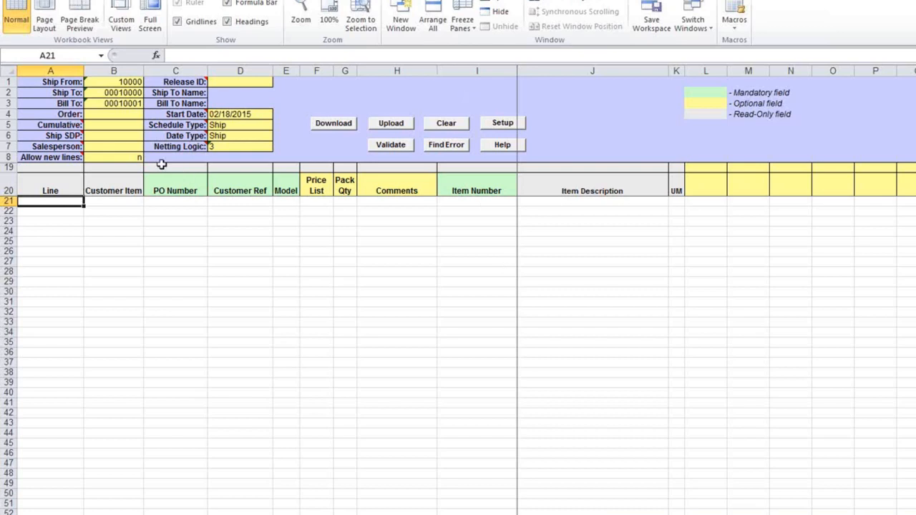
{"action": "mouse_move", "coordinate": [207, 120]}
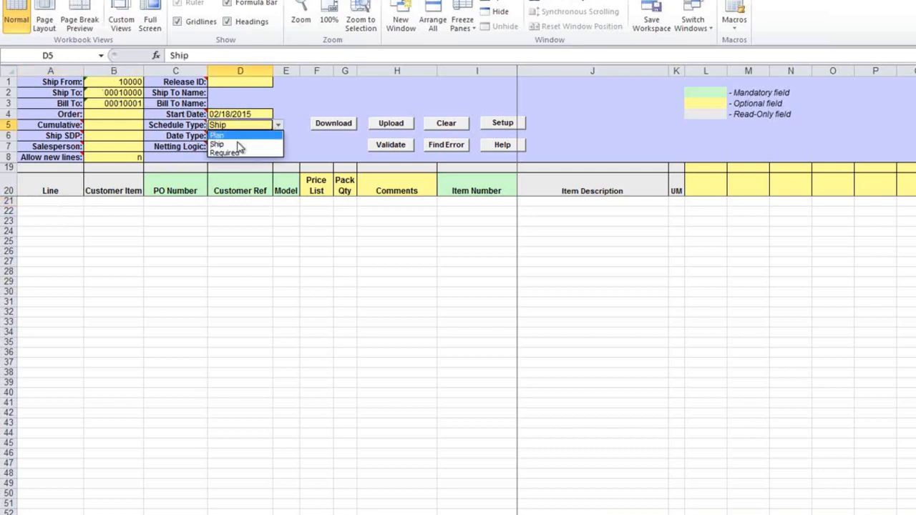
Step: Keep Ship as schedule type, start the QAD download and submit the login
{"action": "left_click", "coordinate": [218, 143]}
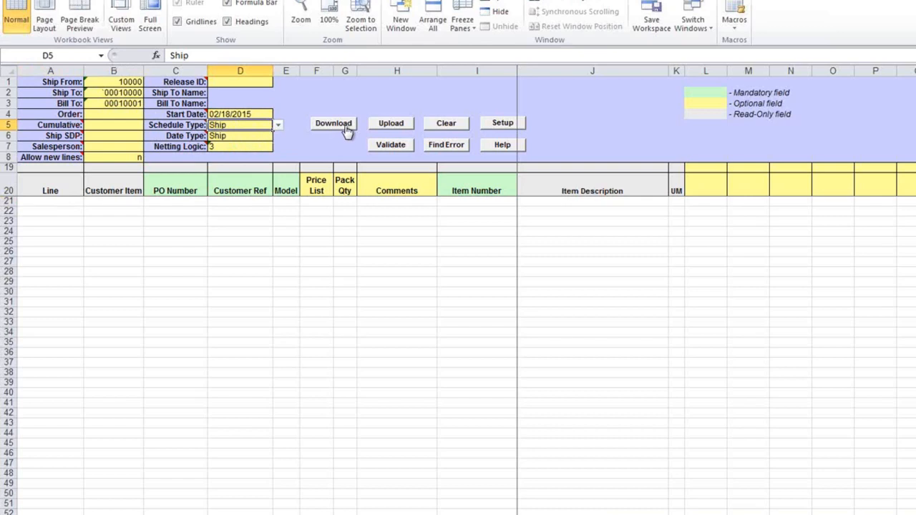
{"action": "left_click", "coordinate": [332, 123]}
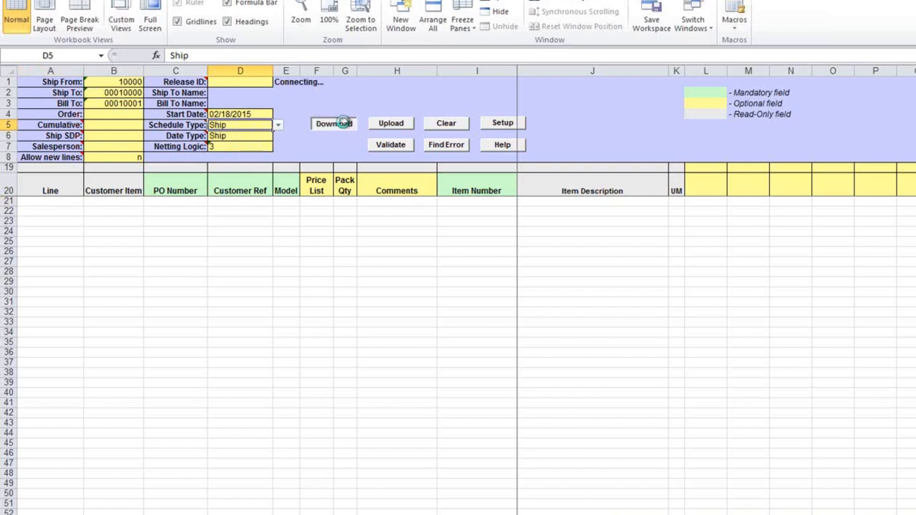
{"action": "left_click", "coordinate": [332, 123]}
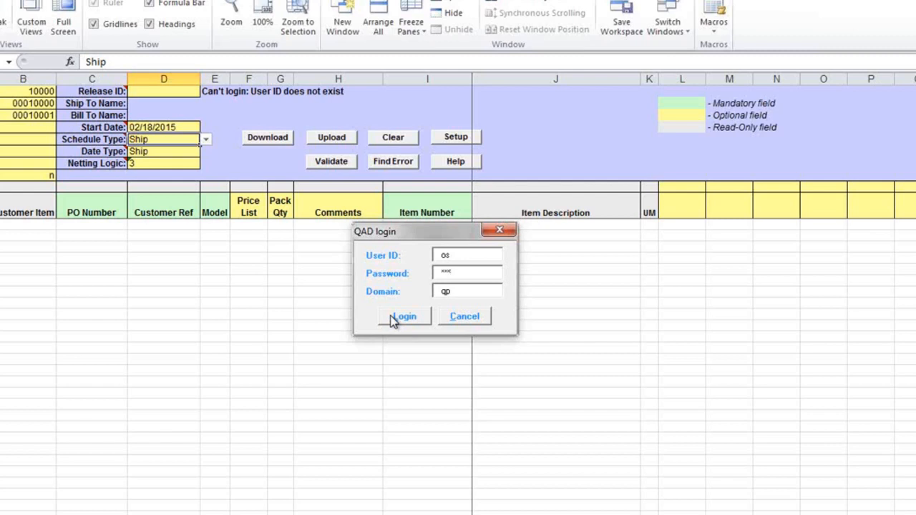
{"action": "mouse_move", "coordinate": [318, 247]}
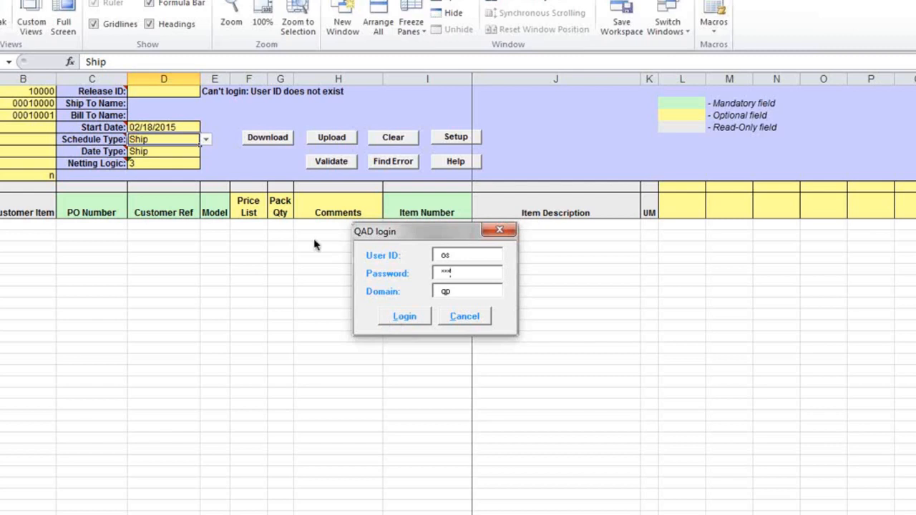
{"action": "mouse_move", "coordinate": [117, 322]}
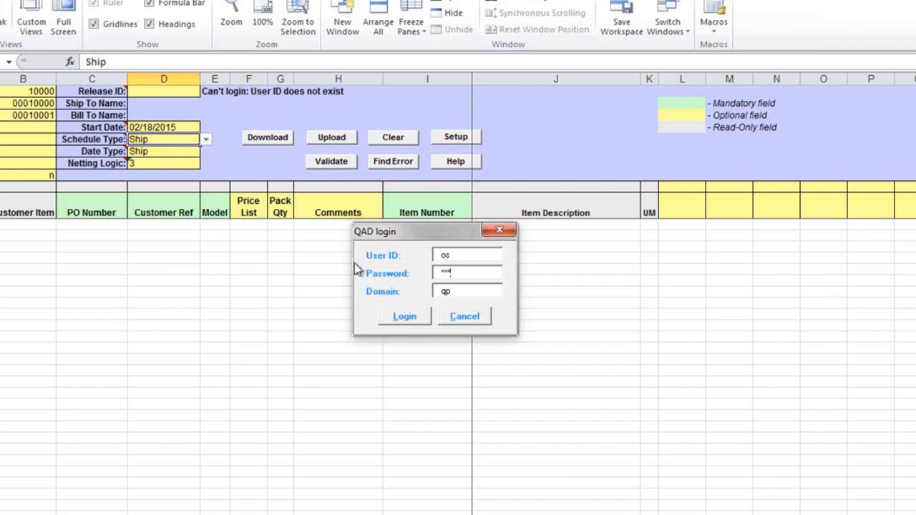
{"action": "mouse_move", "coordinate": [384, 304]}
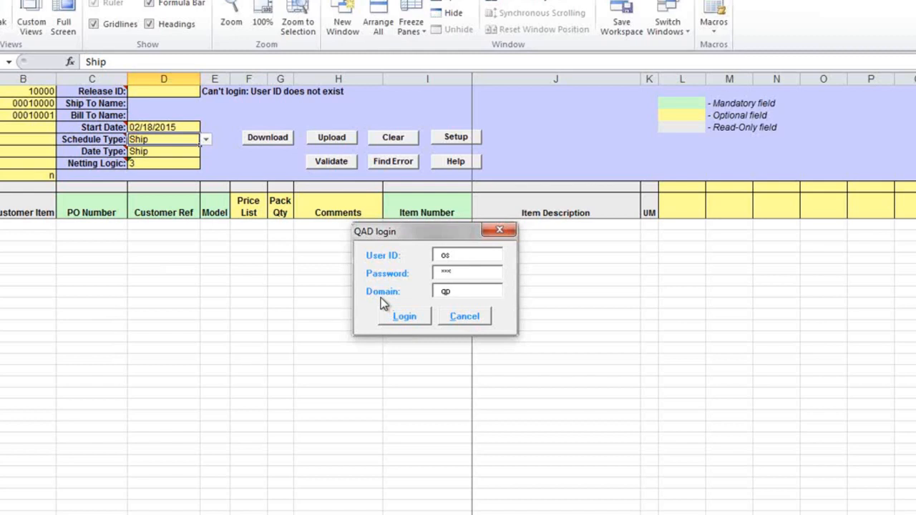
{"action": "left_click", "coordinate": [404, 316]}
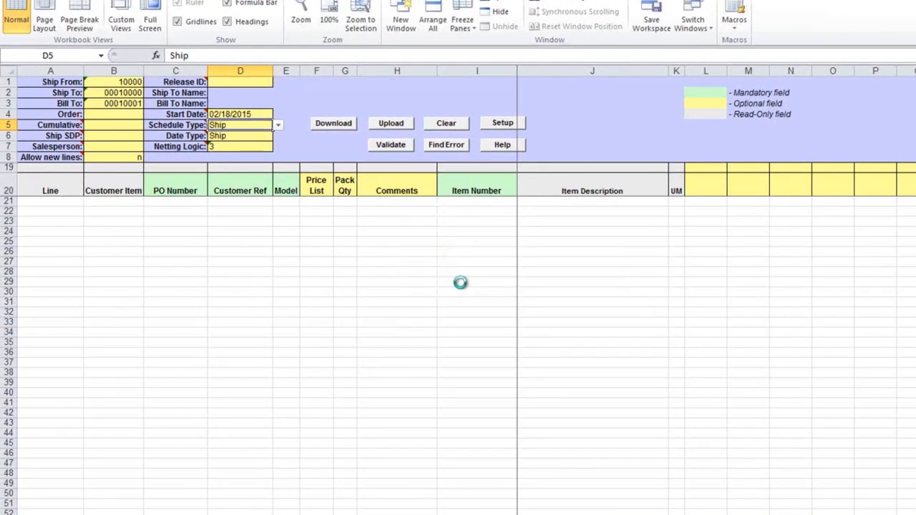
Step: Enter sales order SO33726 in the Order field after the multiple-schedules message
{"action": "left_click", "coordinate": [391, 145]}
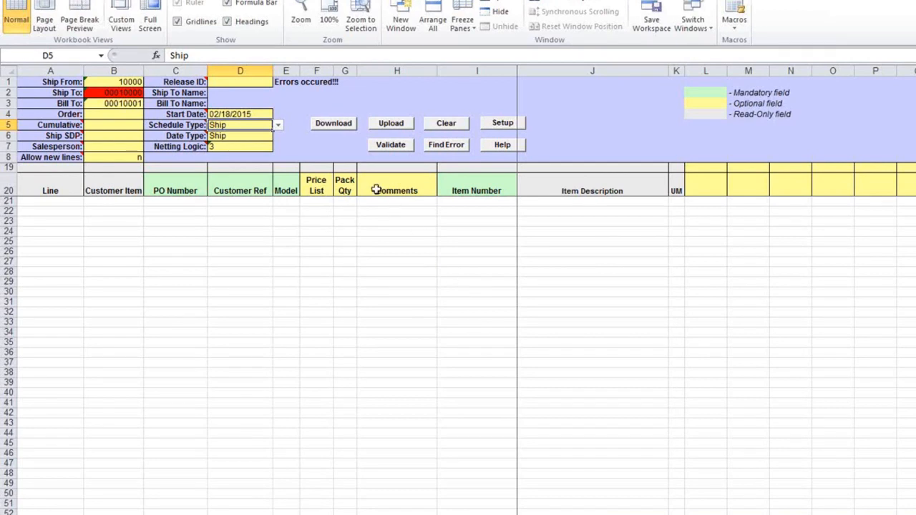
{"action": "mouse_move", "coordinate": [88, 103]}
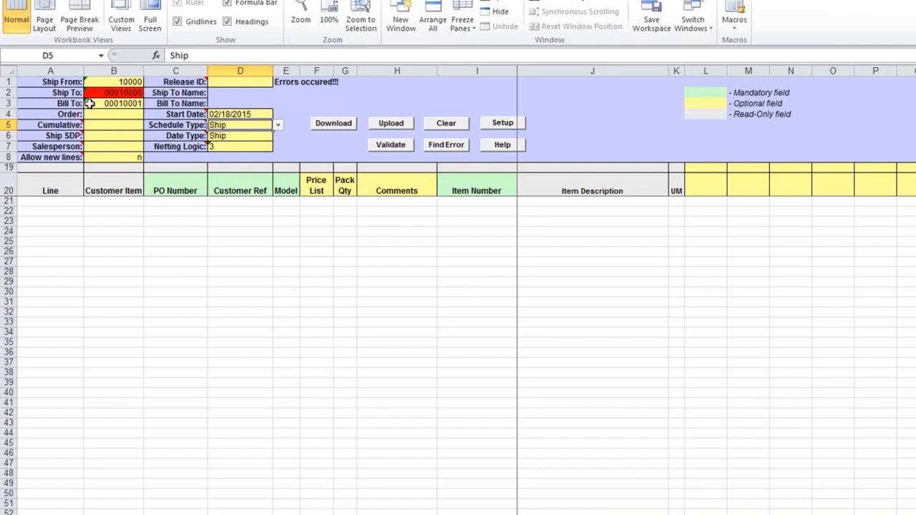
{"action": "mouse_move", "coordinate": [94, 94]}
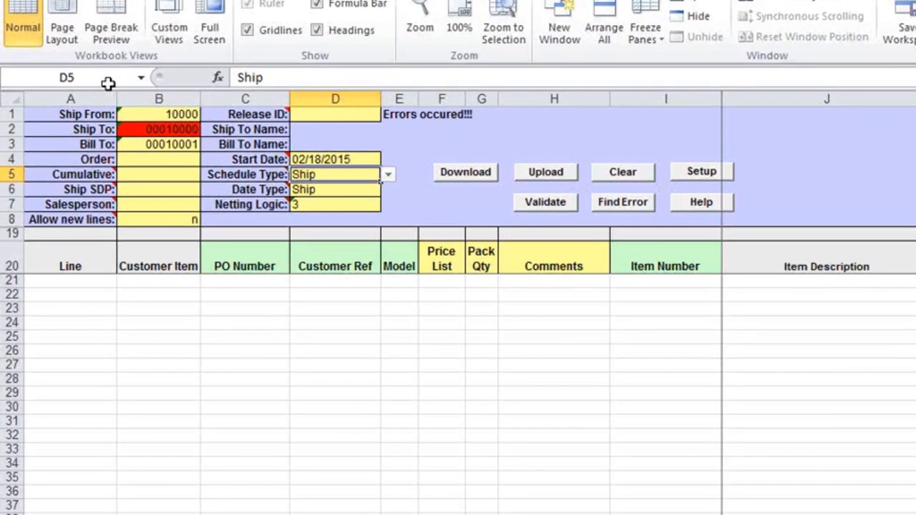
{"action": "mouse_move", "coordinate": [136, 143]}
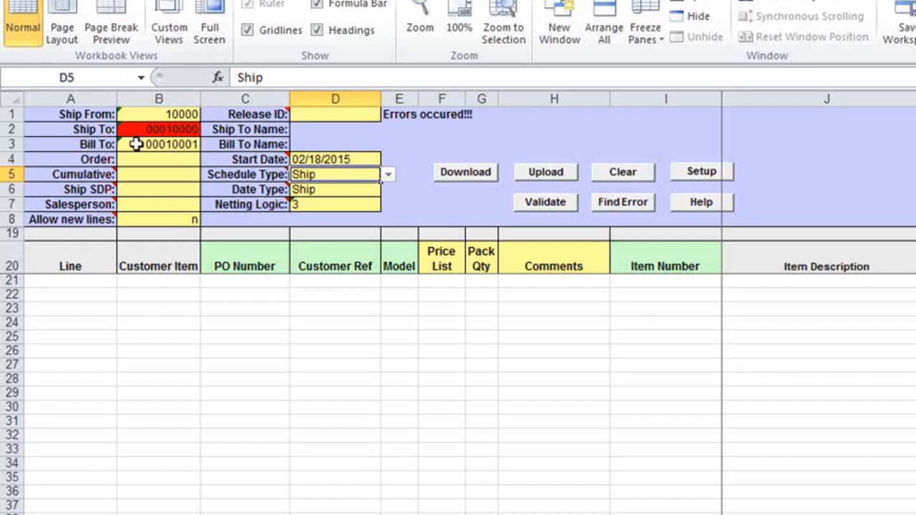
{"action": "mouse_move", "coordinate": [139, 159]}
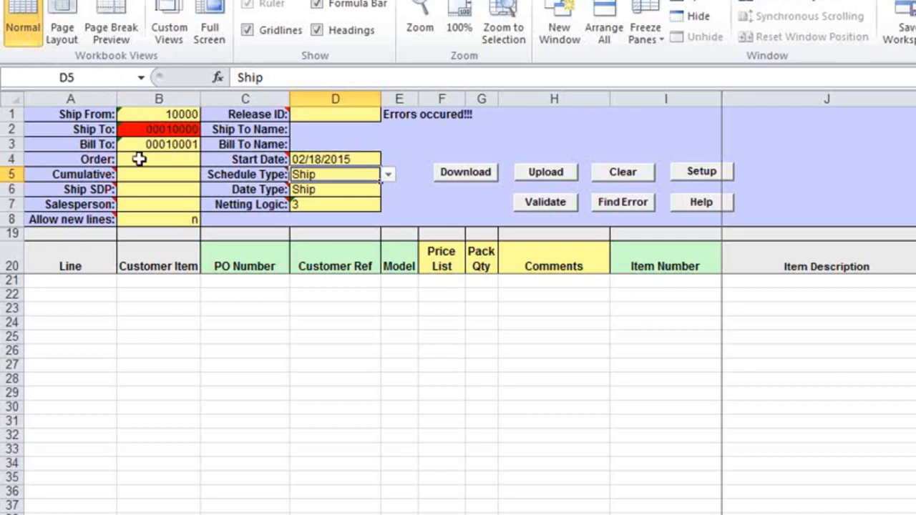
{"action": "mouse_move", "coordinate": [150, 129]}
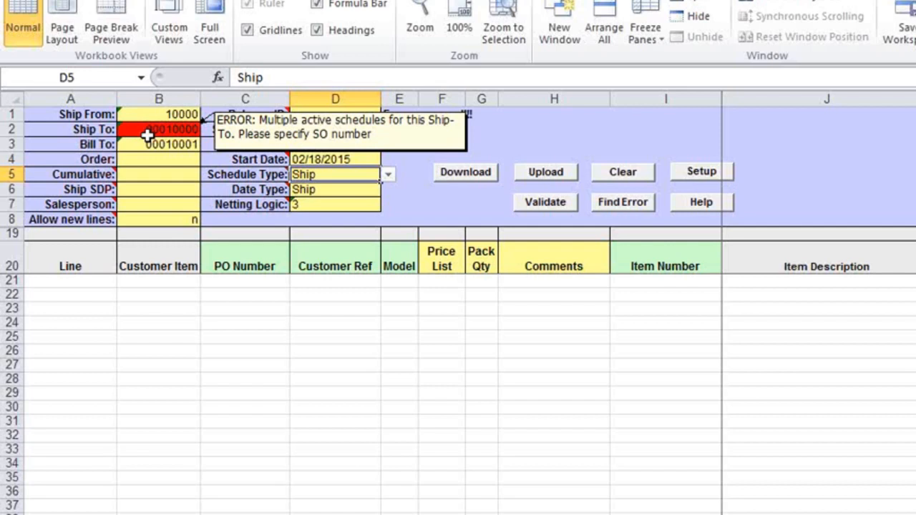
{"action": "left_click", "coordinate": [140, 158]}
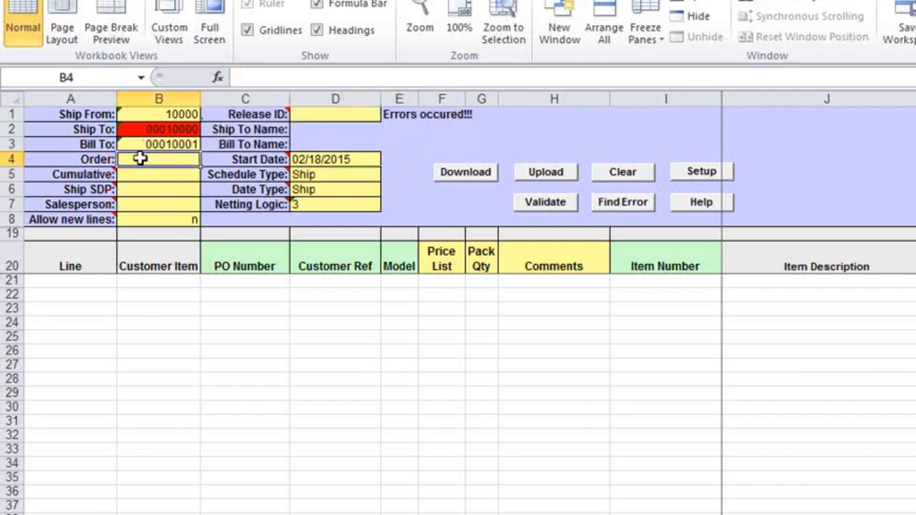
{"action": "type", "text": "SO33"}
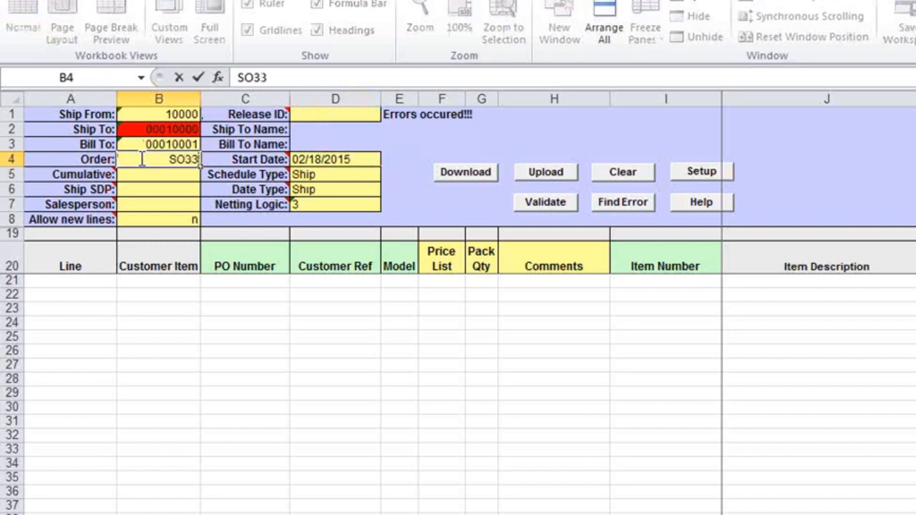
{"action": "type", "text": "726"}
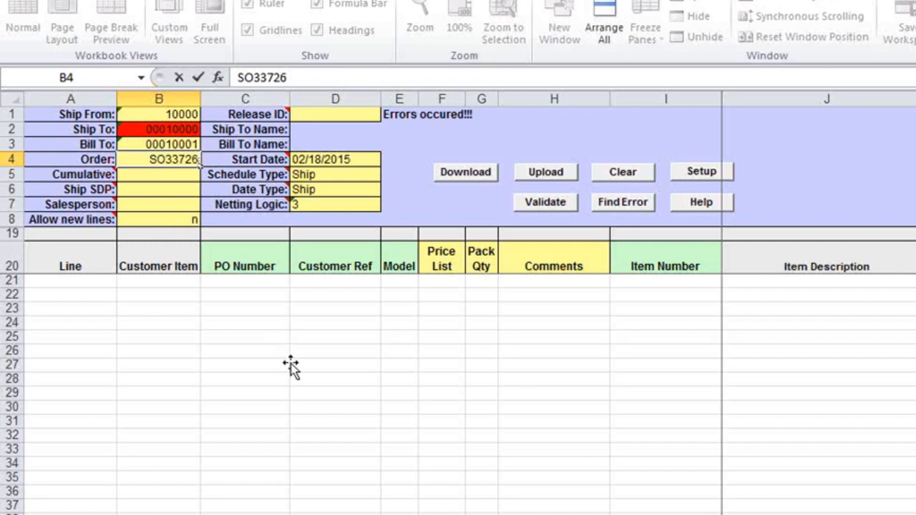
{"action": "left_click", "coordinate": [335, 365]}
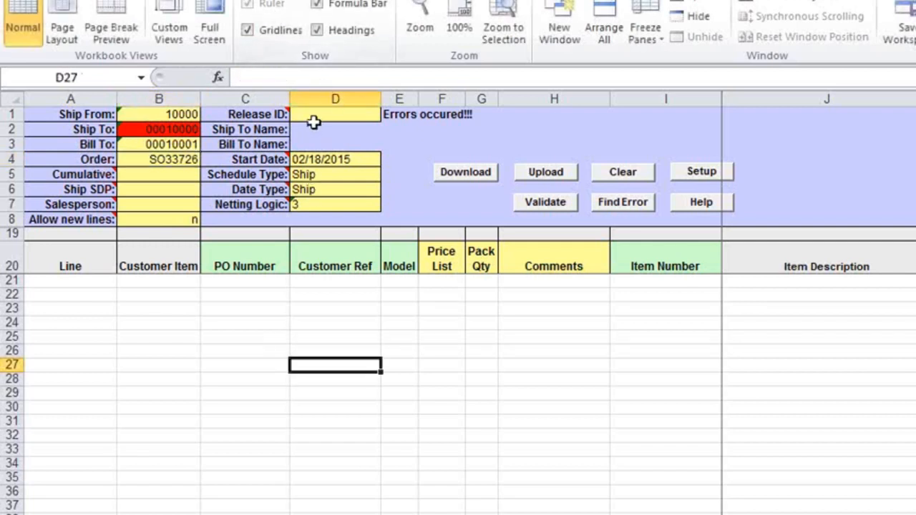
{"action": "left_click", "coordinate": [335, 115]}
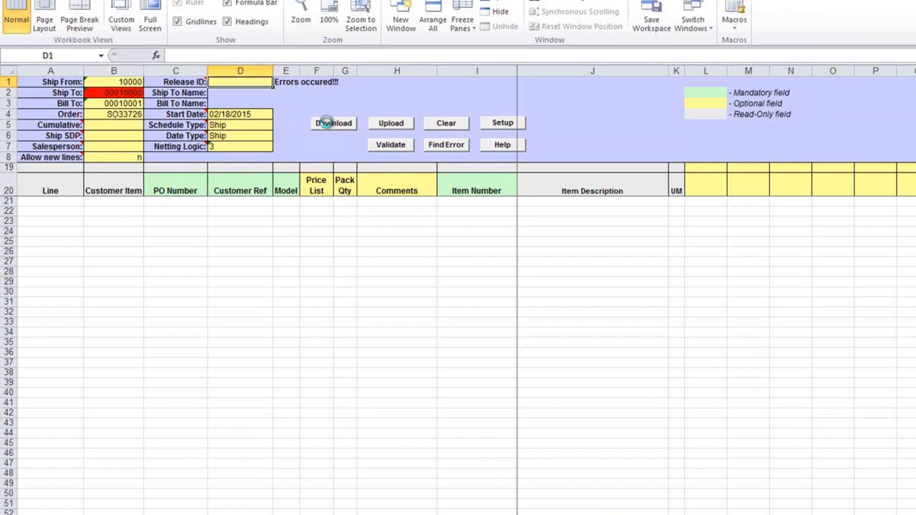
{"action": "left_click", "coordinate": [334, 124]}
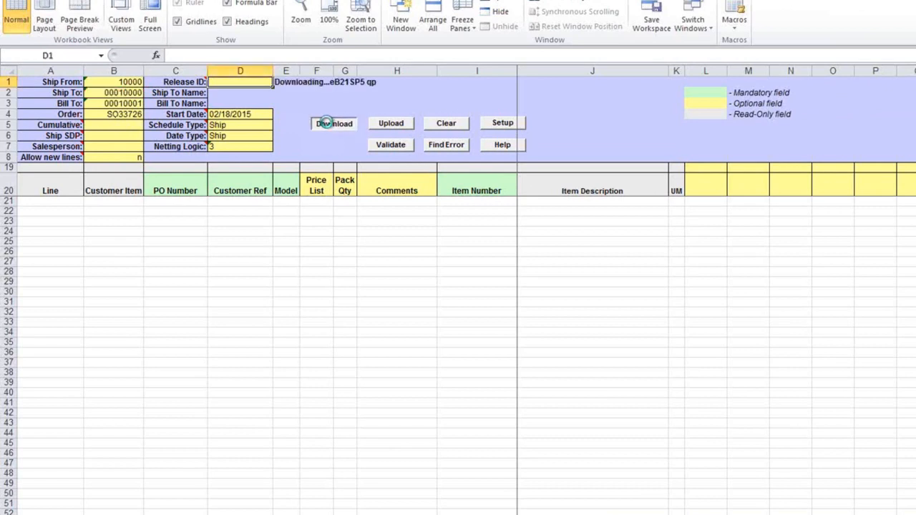
{"action": "left_click", "coordinate": [333, 123]}
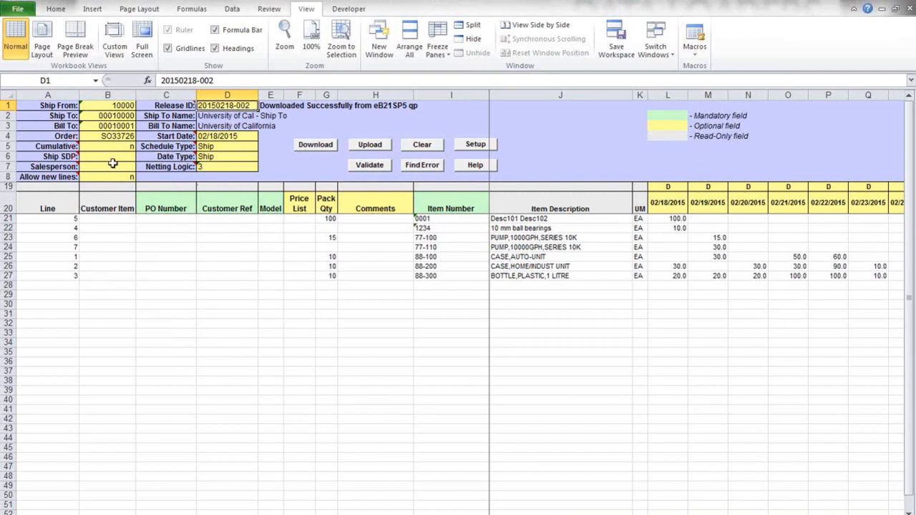
{"action": "mouse_move", "coordinate": [471, 252]}
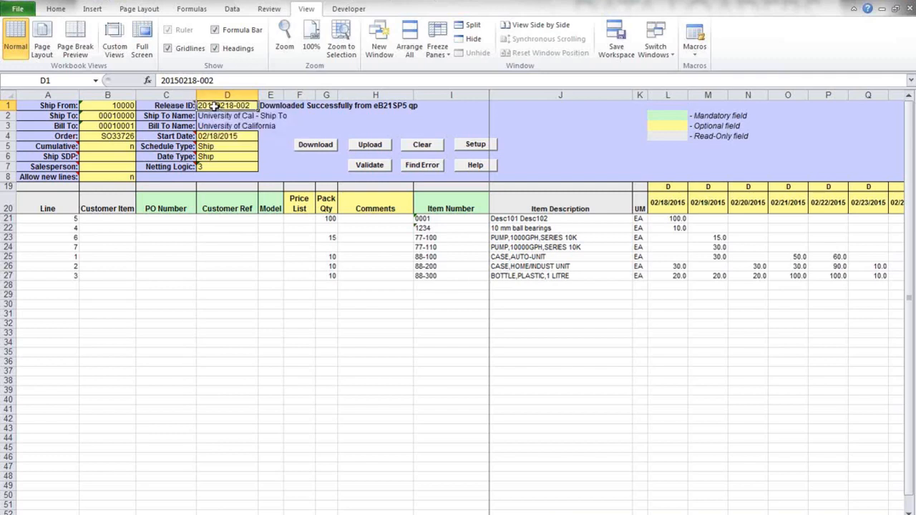
{"action": "mouse_move", "coordinate": [111, 136]}
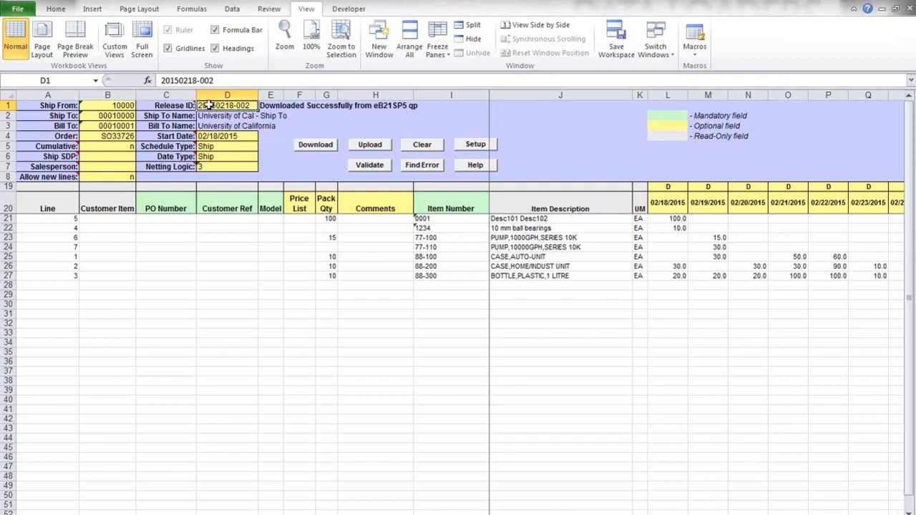
{"action": "mouse_move", "coordinate": [209, 106]}
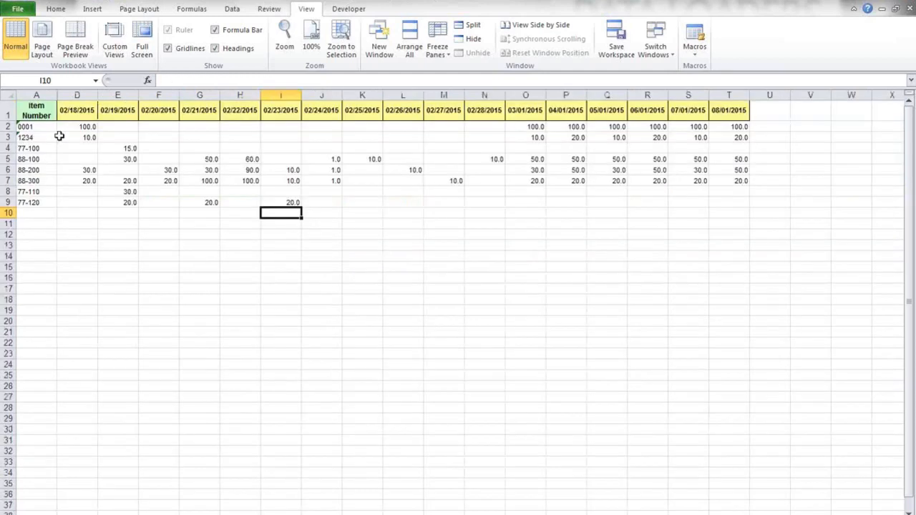
{"action": "mouse_move", "coordinate": [49, 183]}
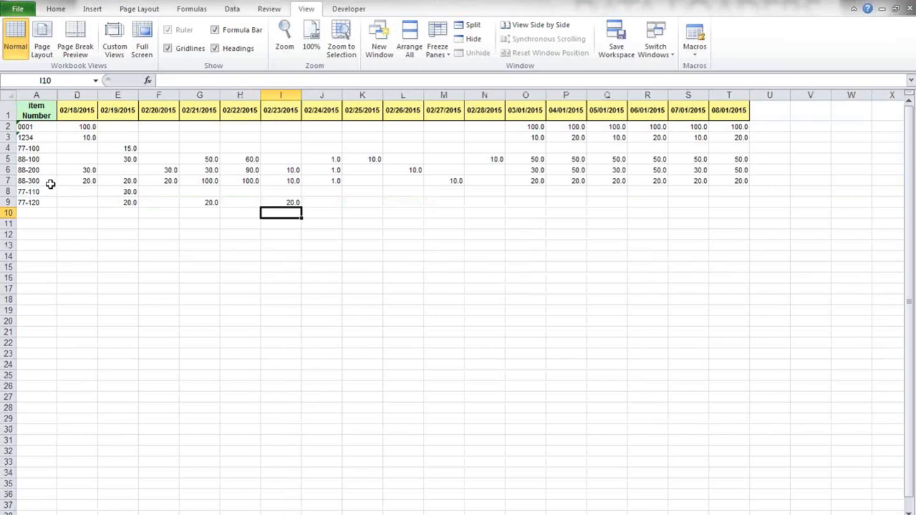
{"action": "mouse_move", "coordinate": [37, 192]}
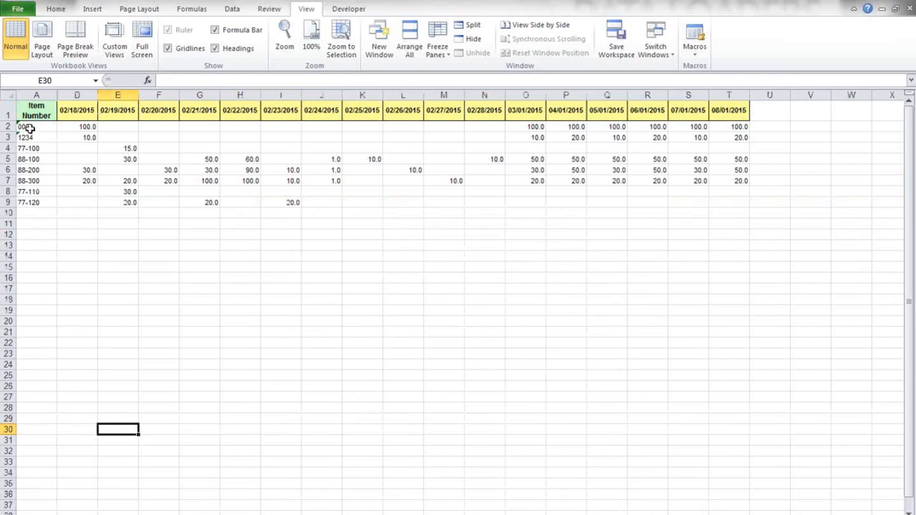
Step: Paste the item numbers and dated quantities into the loader's schedule lines and check the 88-100 line
{"action": "left_click_drag", "start_coordinate": [36, 126], "coordinate": [729, 192]}
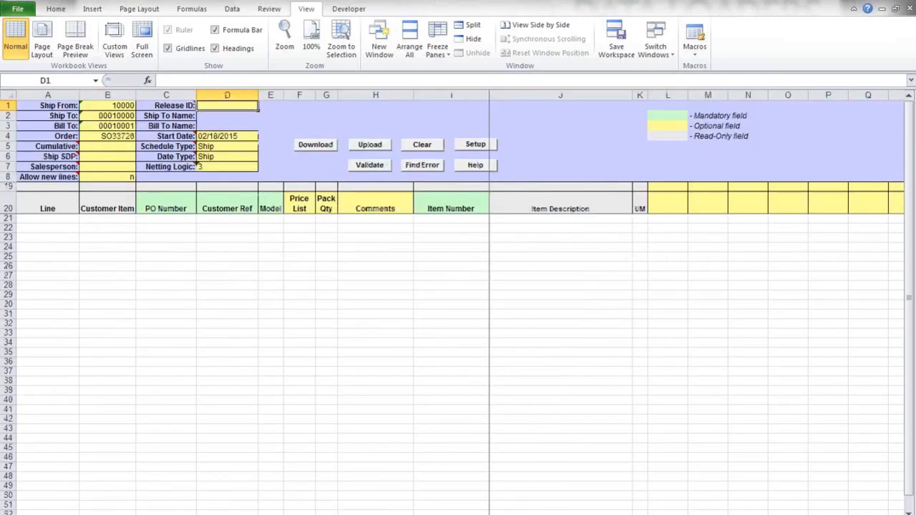
{"action": "left_click", "coordinate": [47, 218]}
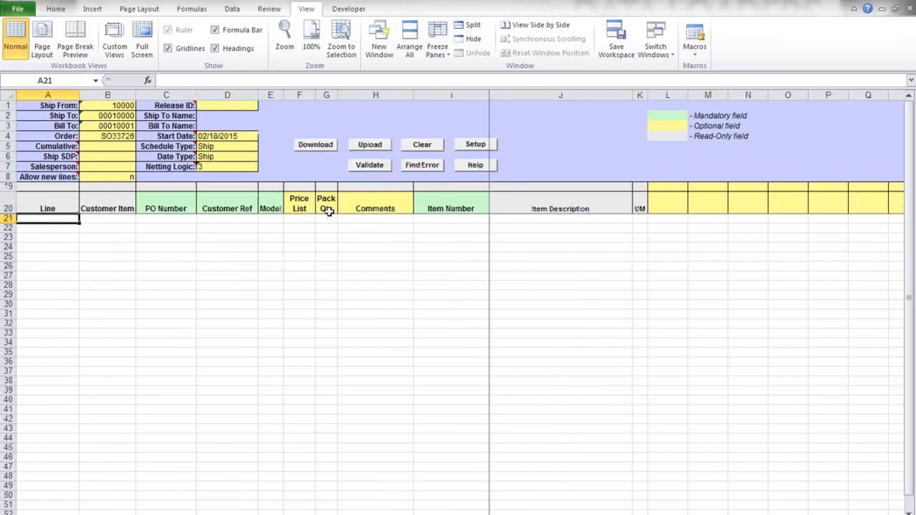
{"action": "key", "text": "ctrl+v"}
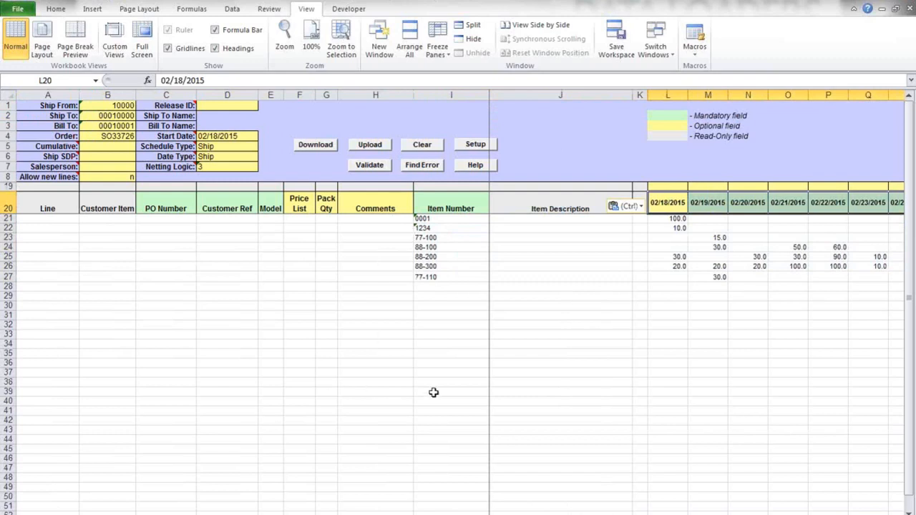
{"action": "mouse_move", "coordinate": [445, 386]}
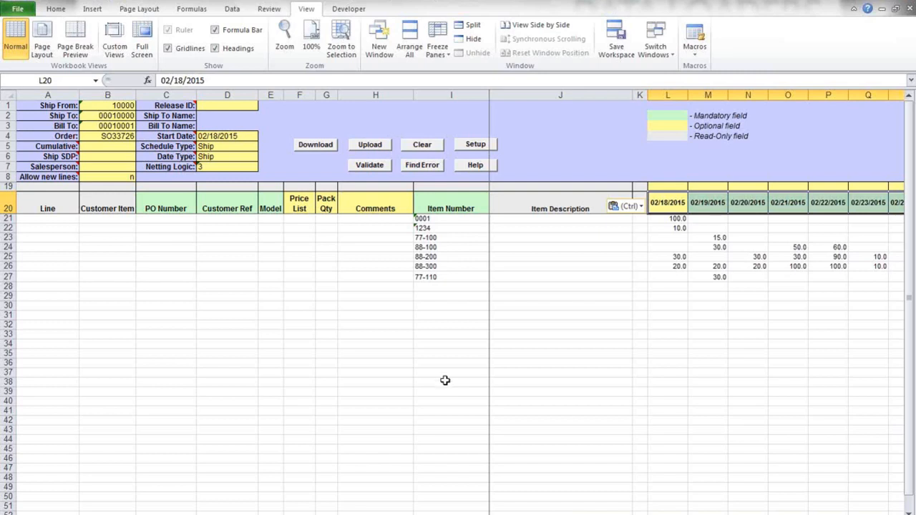
{"action": "mouse_move", "coordinate": [219, 303]}
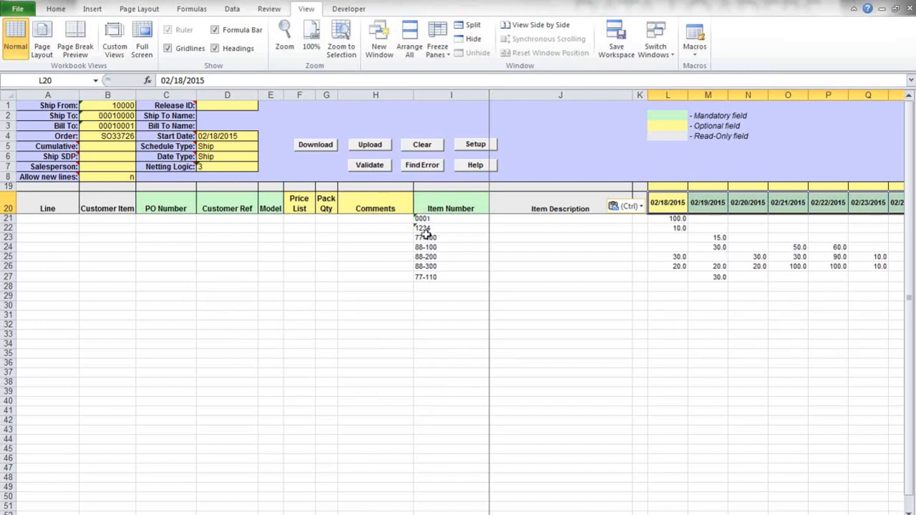
{"action": "left_click", "coordinate": [426, 246]}
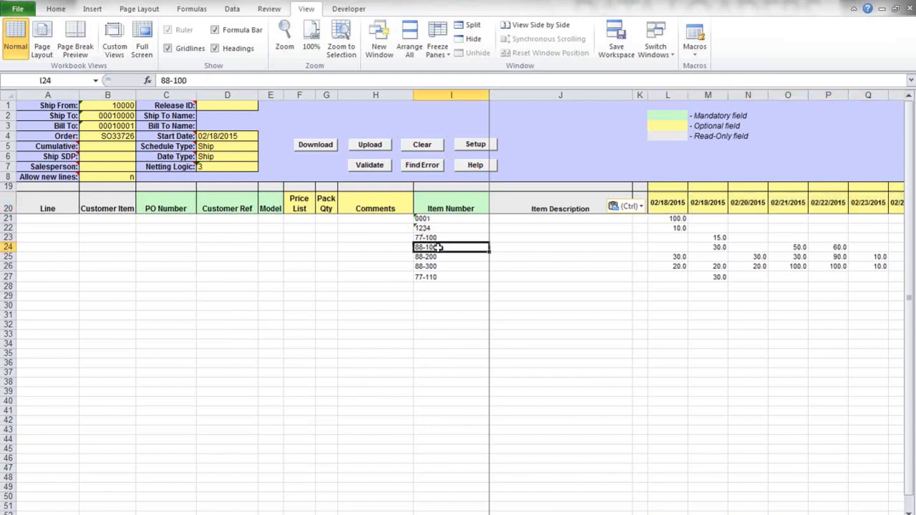
{"action": "mouse_move", "coordinate": [369, 165]}
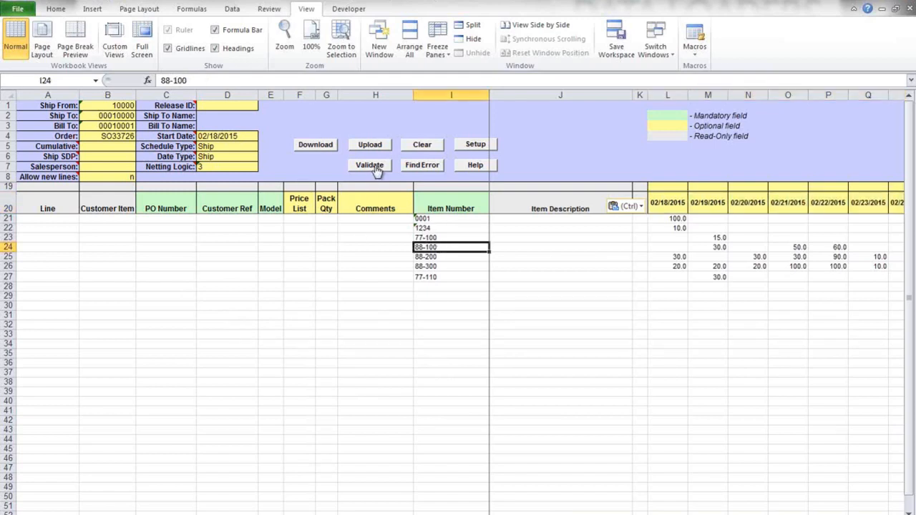
Step: Validate the pasted schedule with QAD and dismiss the validation error report
{"action": "left_click", "coordinate": [369, 165]}
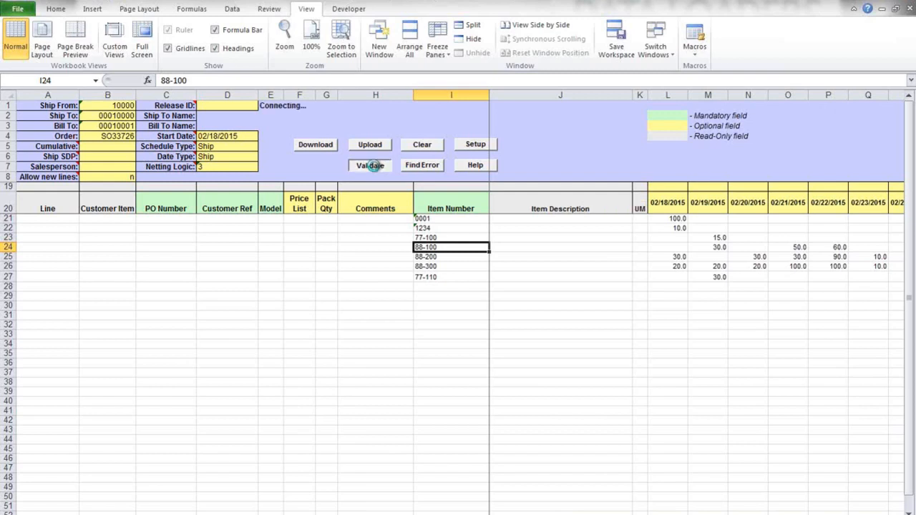
{"action": "left_click", "coordinate": [369, 165]}
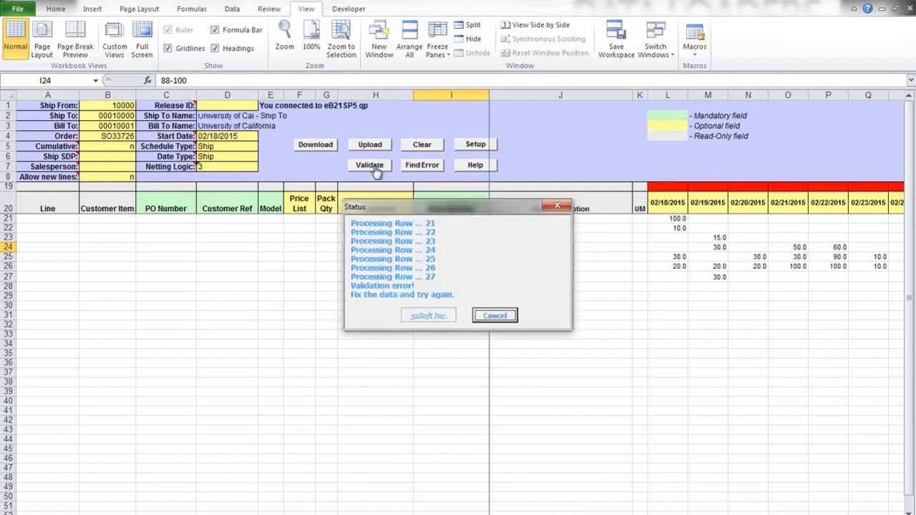
{"action": "left_click", "coordinate": [494, 317]}
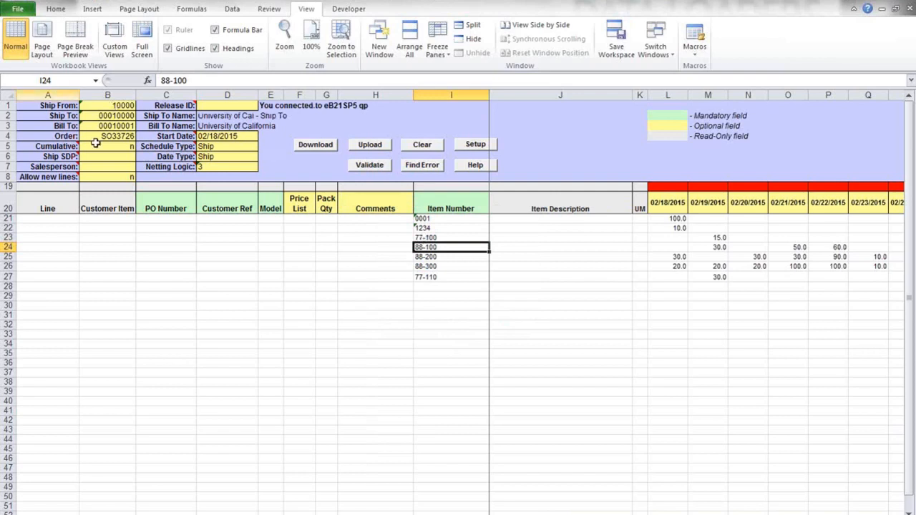
{"action": "mouse_move", "coordinate": [658, 245]}
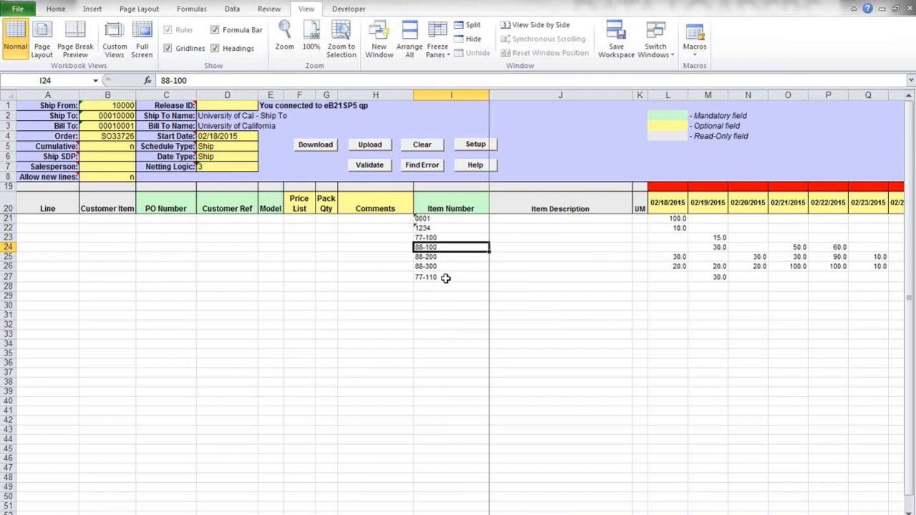
{"action": "mouse_move", "coordinate": [666, 186]}
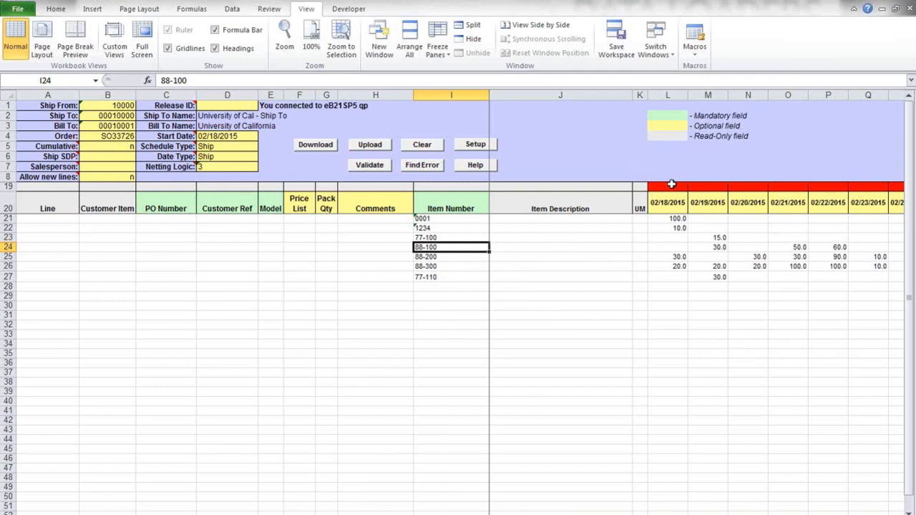
Step: Read the flagged row-19 error, mark date columns D and M, and add the 77-120 line
{"action": "left_click", "coordinate": [666, 186]}
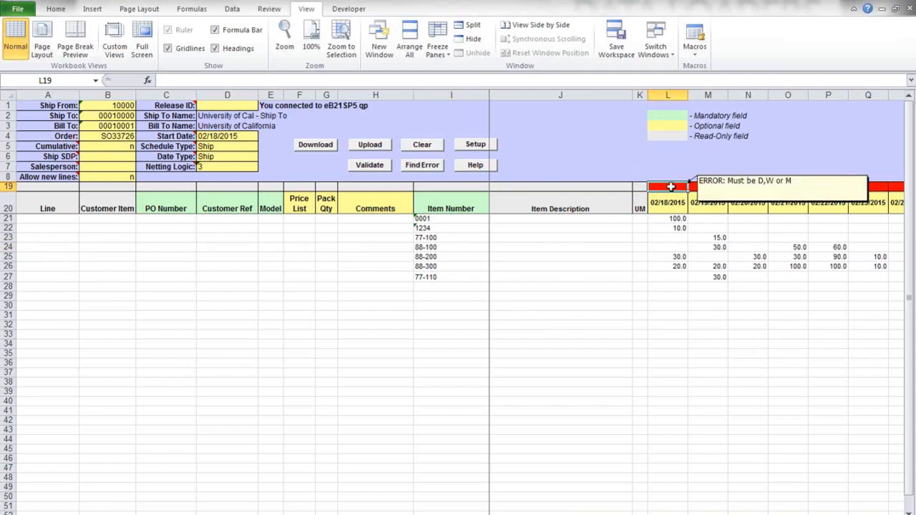
{"action": "mouse_move", "coordinate": [705, 315]}
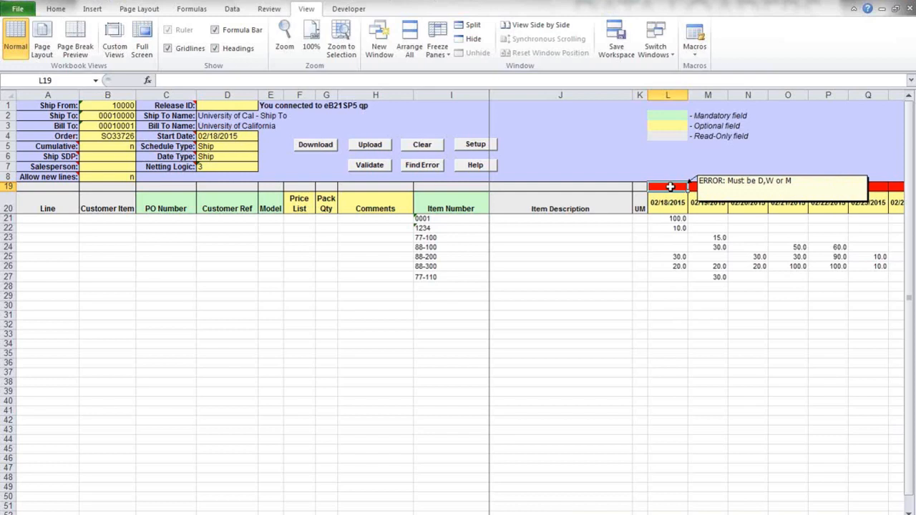
{"action": "mouse_move", "coordinate": [665, 187]}
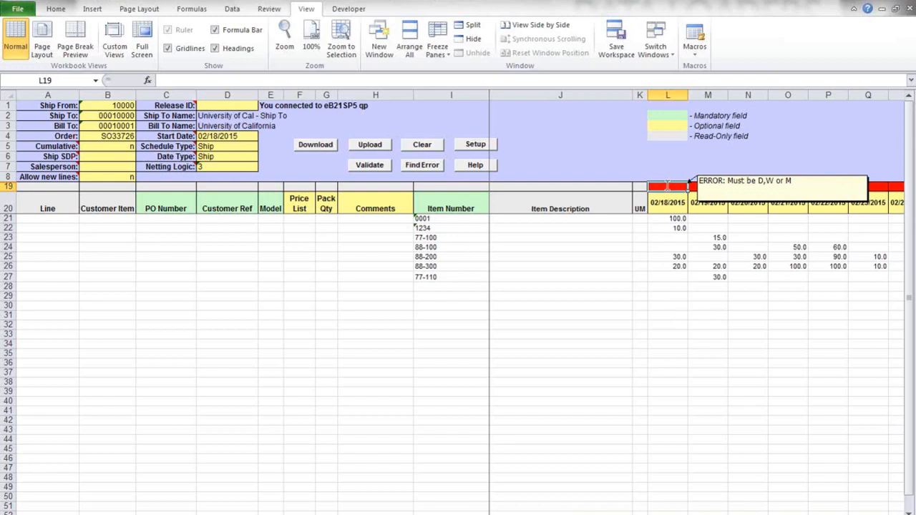
{"action": "left_click", "coordinate": [667, 265]}
{"action": "type", "text": "D"}
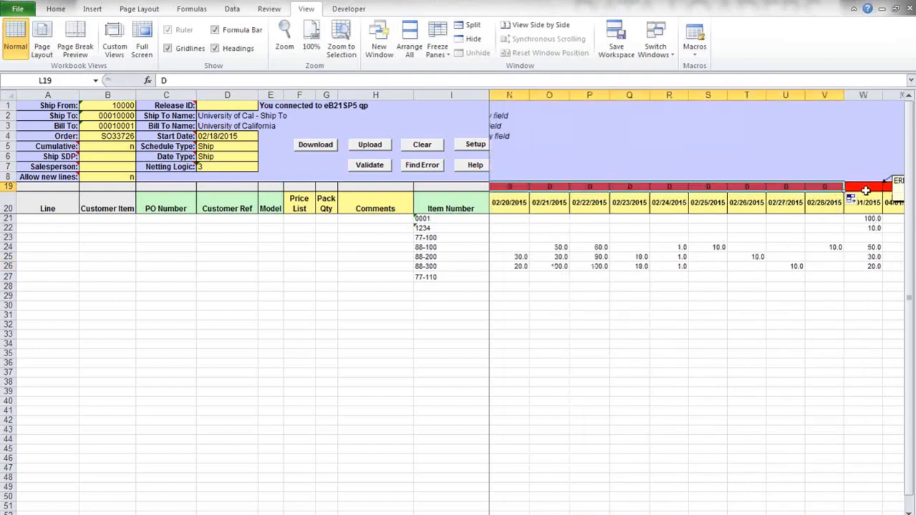
{"action": "left_click", "coordinate": [863, 186]}
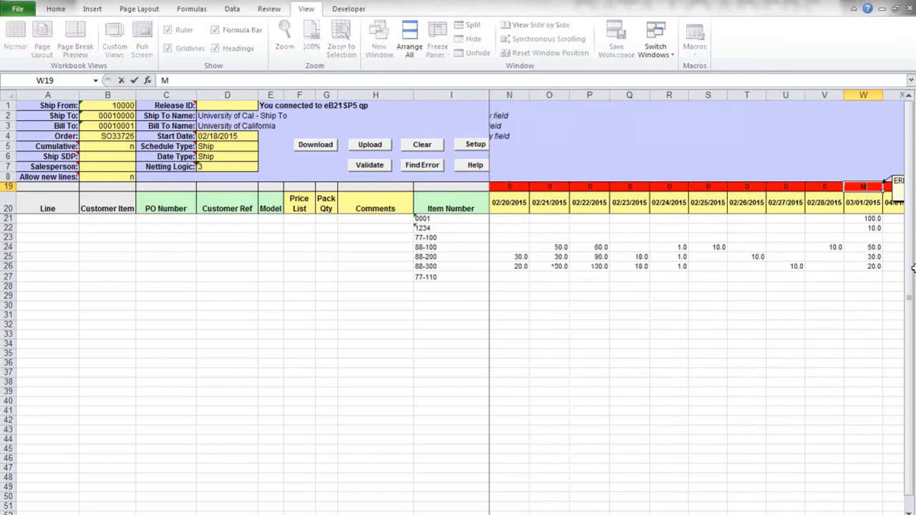
{"action": "left_click", "coordinate": [14, 41]}
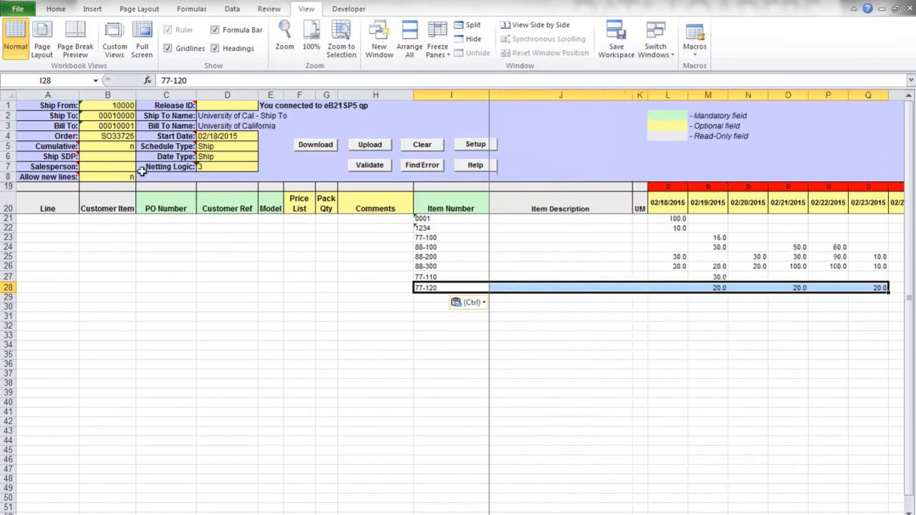
Step: Revalidate the schedule and dismiss the error now flagging the 77-120 item line
{"action": "left_click", "coordinate": [369, 165]}
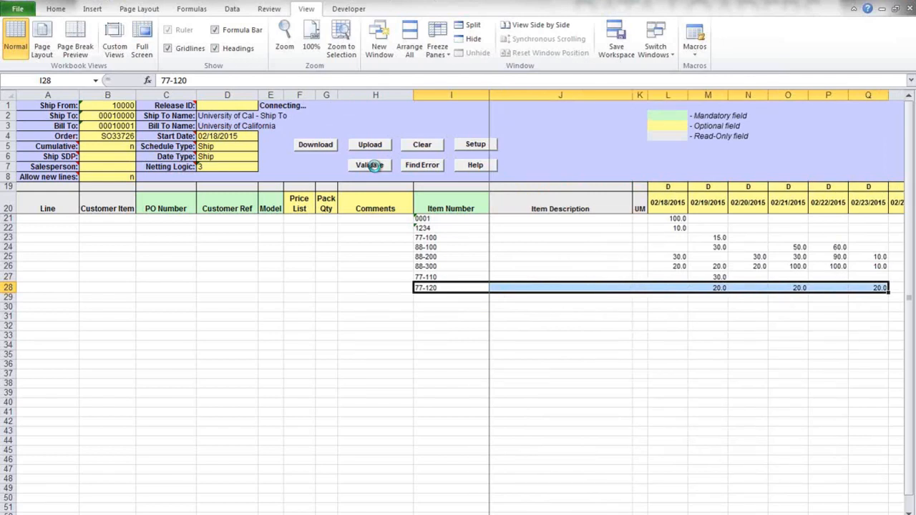
{"action": "left_click", "coordinate": [369, 164]}
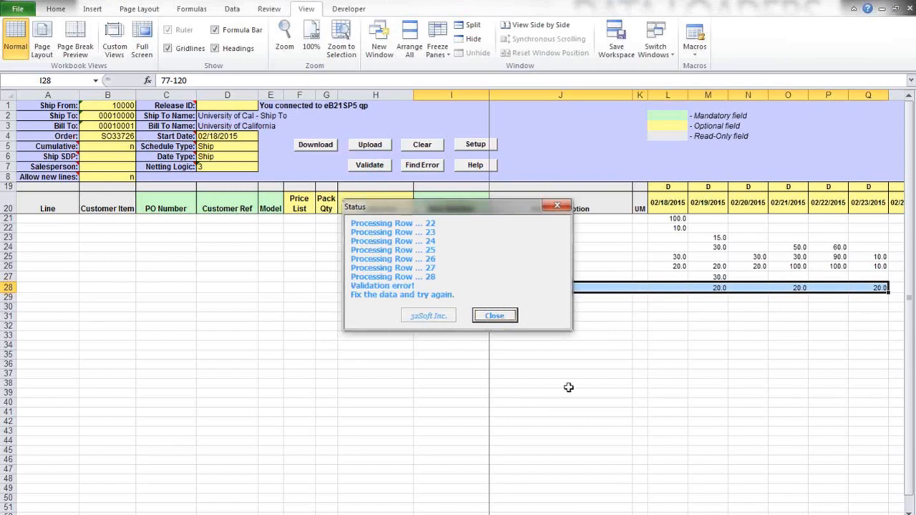
{"action": "left_click", "coordinate": [494, 316]}
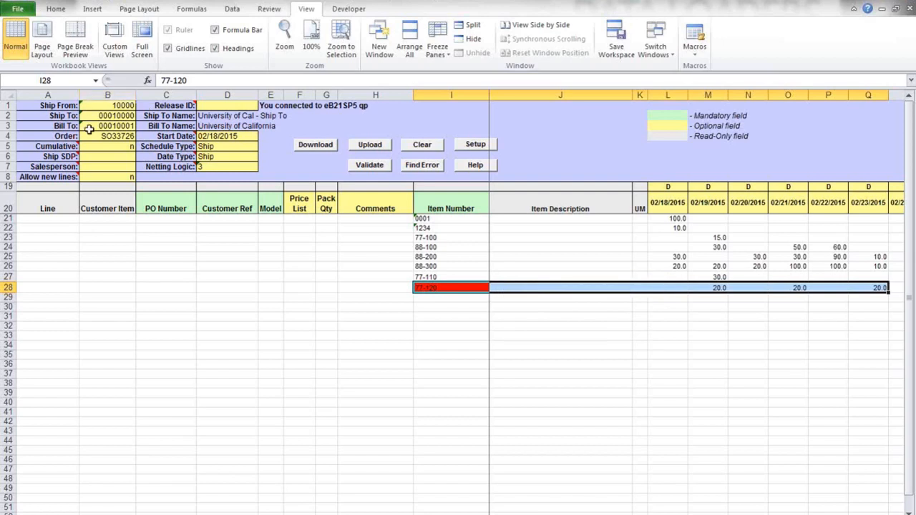
{"action": "mouse_move", "coordinate": [109, 202]}
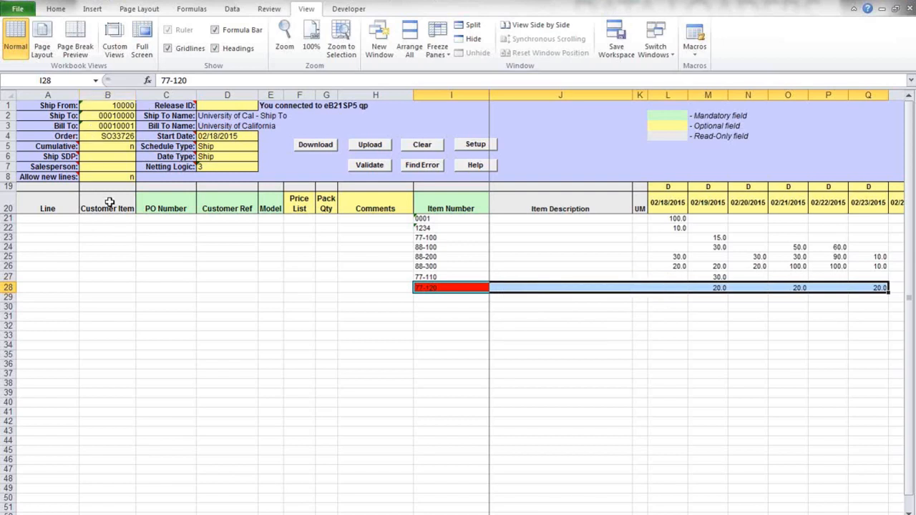
{"action": "mouse_move", "coordinate": [169, 263]}
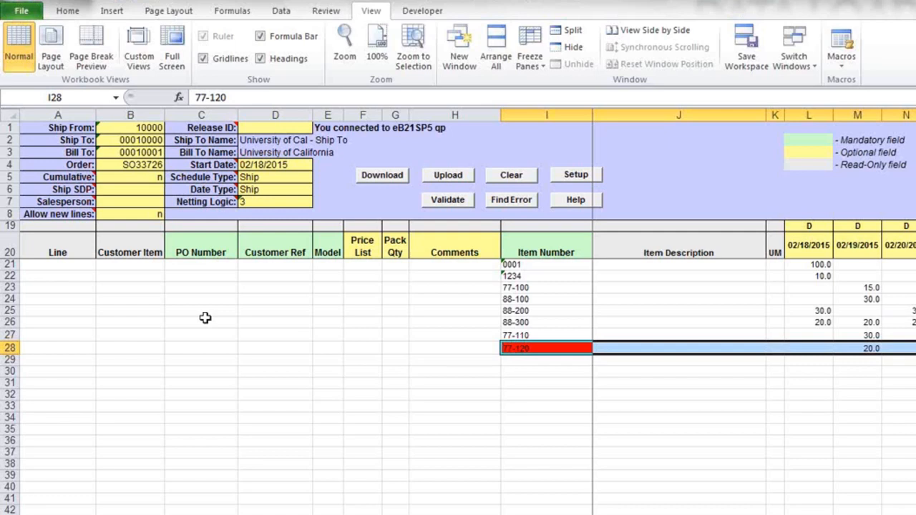
{"action": "mouse_move", "coordinate": [538, 357]}
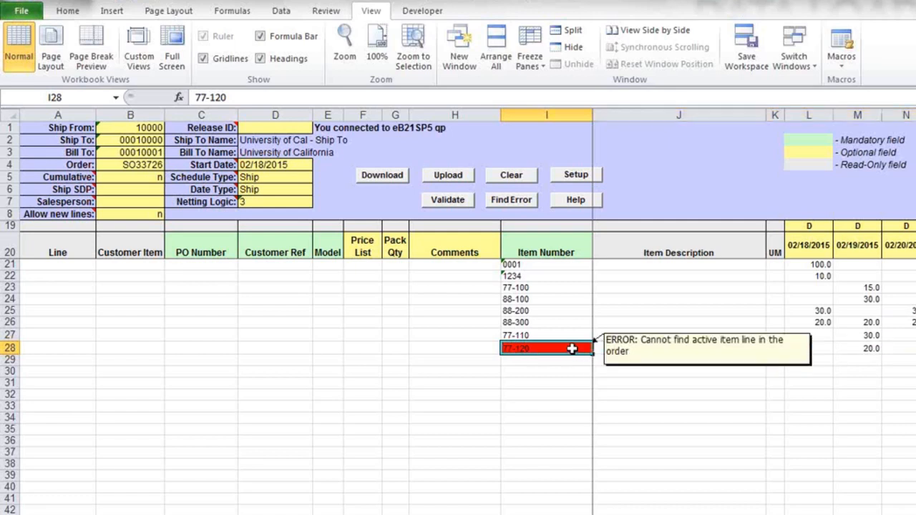
{"action": "mouse_move", "coordinate": [32, 215]}
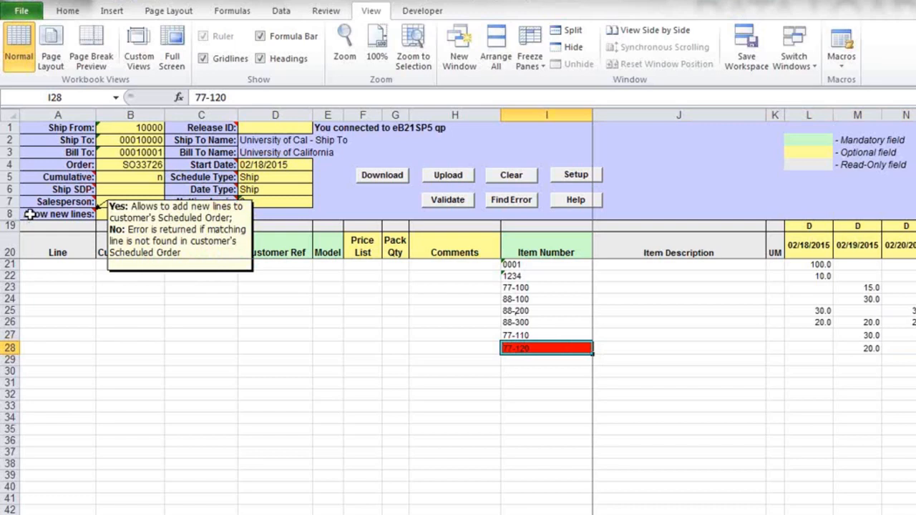
Step: Set Allow new lines to yes and revalidate so all items validate with descriptions filled
{"action": "left_click", "coordinate": [57, 215]}
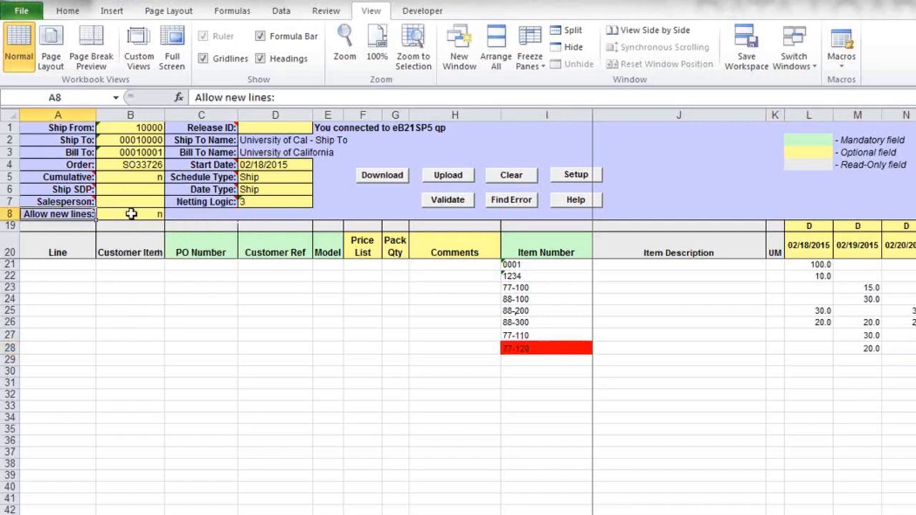
{"action": "type", "text": "yes"}
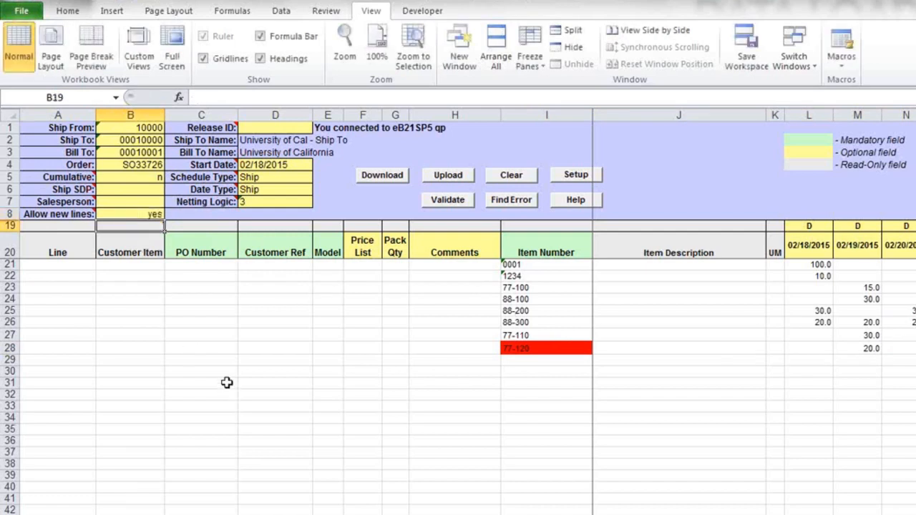
{"action": "mouse_move", "coordinate": [157, 344]}
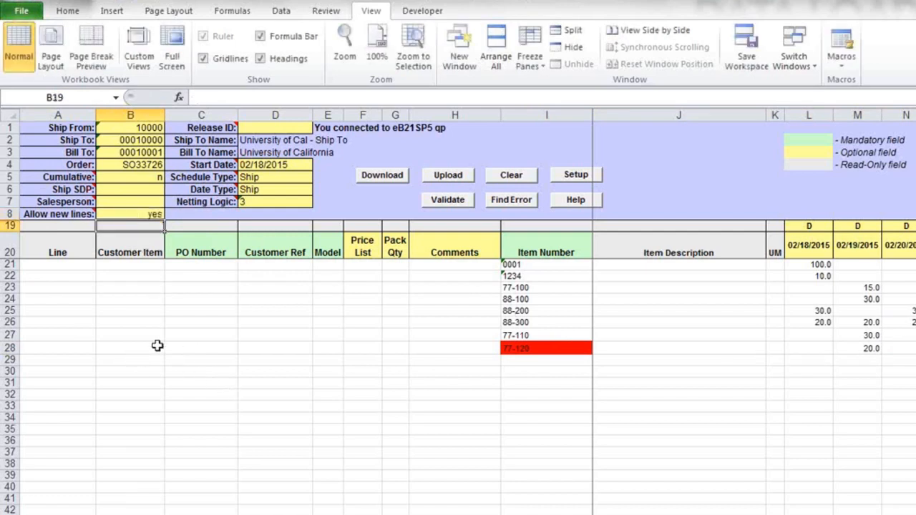
{"action": "left_click", "coordinate": [447, 201]}
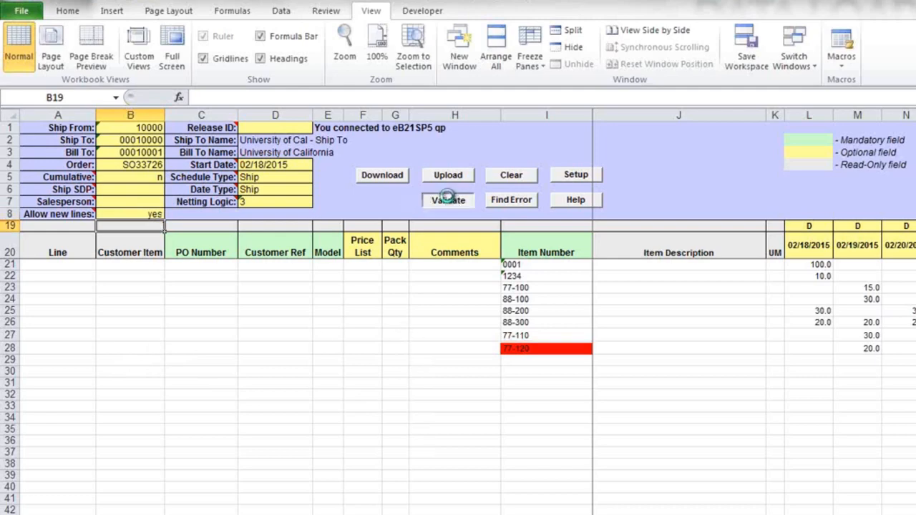
{"action": "left_click", "coordinate": [446, 200]}
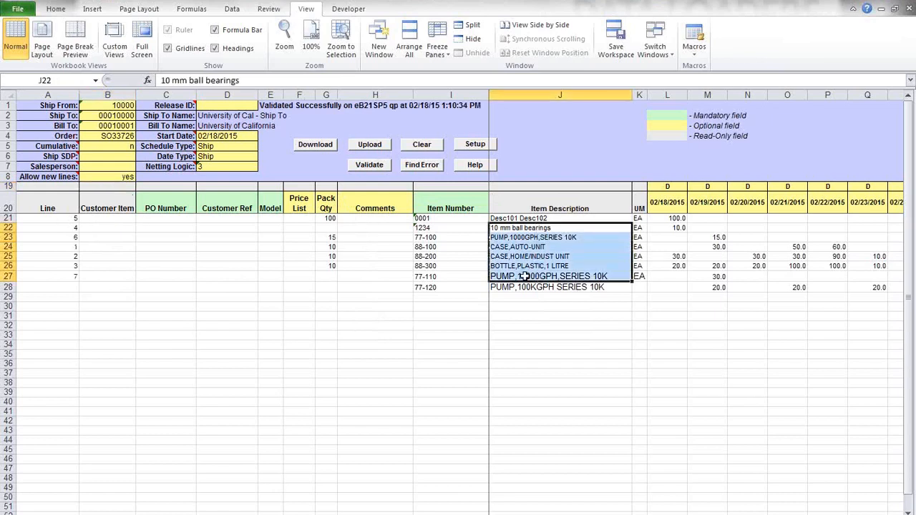
{"action": "left_click", "coordinate": [47, 218]}
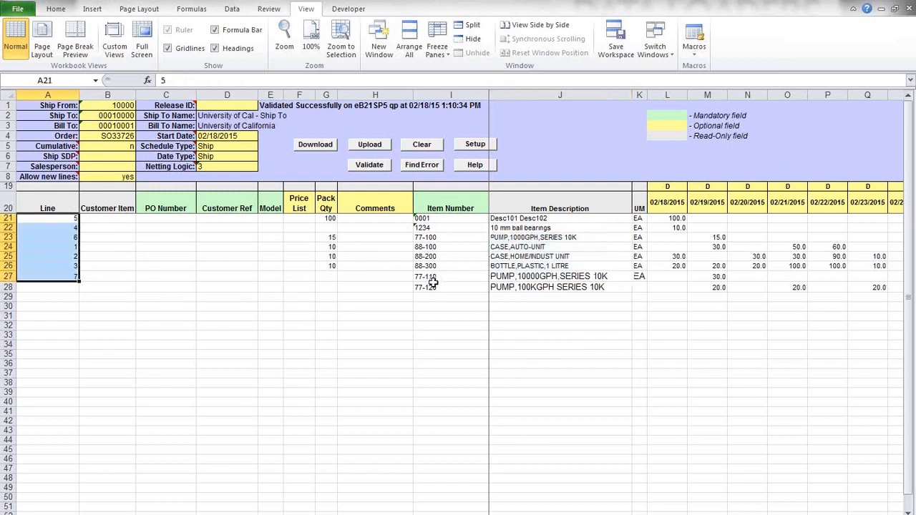
{"action": "left_click", "coordinate": [47, 287]}
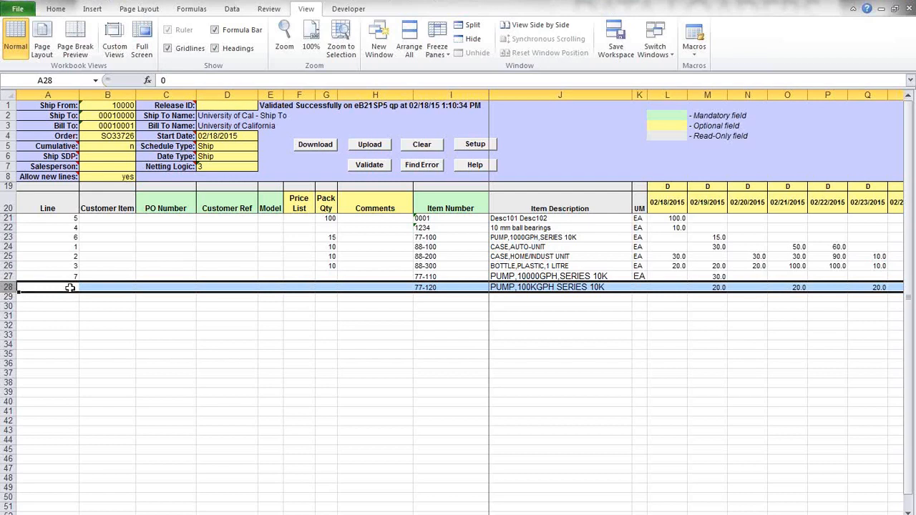
{"action": "mouse_move", "coordinate": [189, 344]}
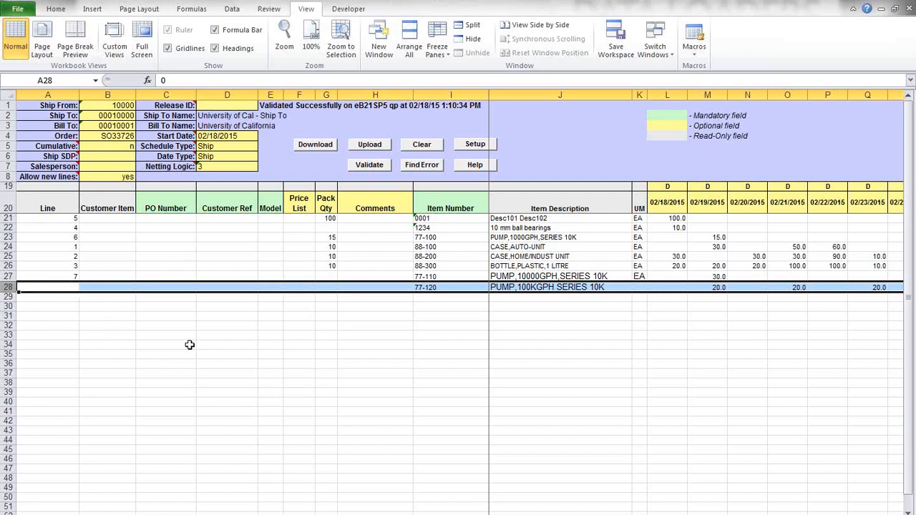
{"action": "mouse_move", "coordinate": [203, 335]}
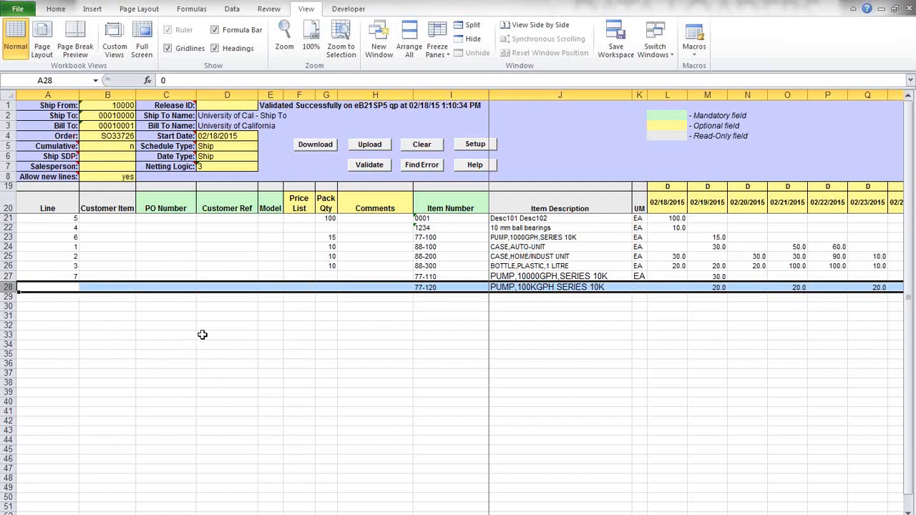
{"action": "left_click", "coordinate": [226, 146]}
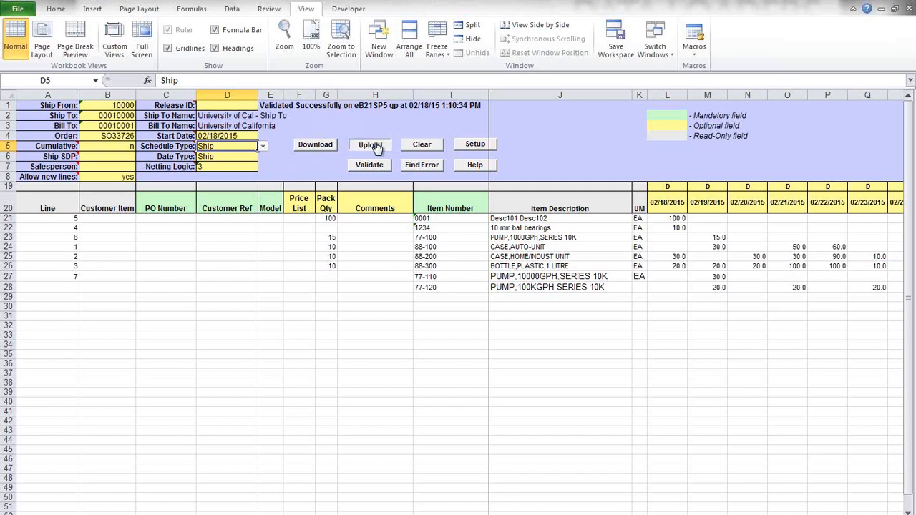
{"action": "left_click", "coordinate": [369, 143]}
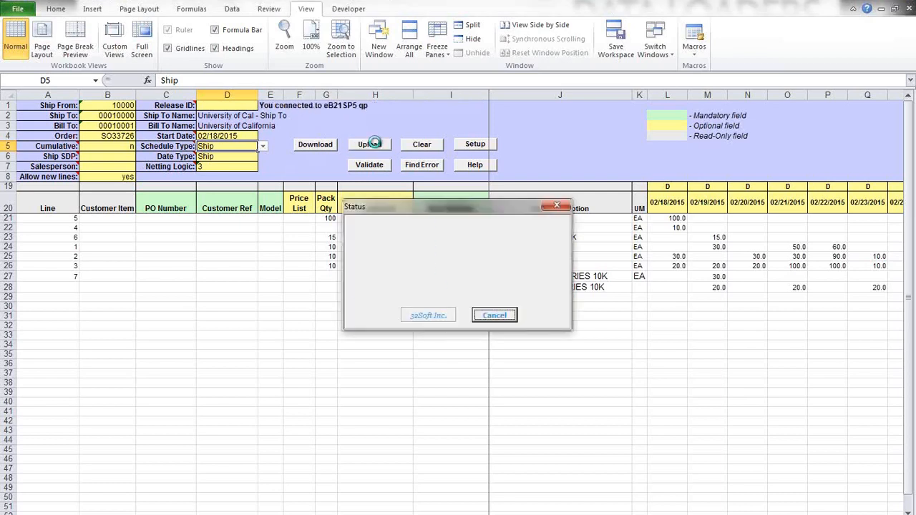
{"action": "left_click", "coordinate": [369, 143]}
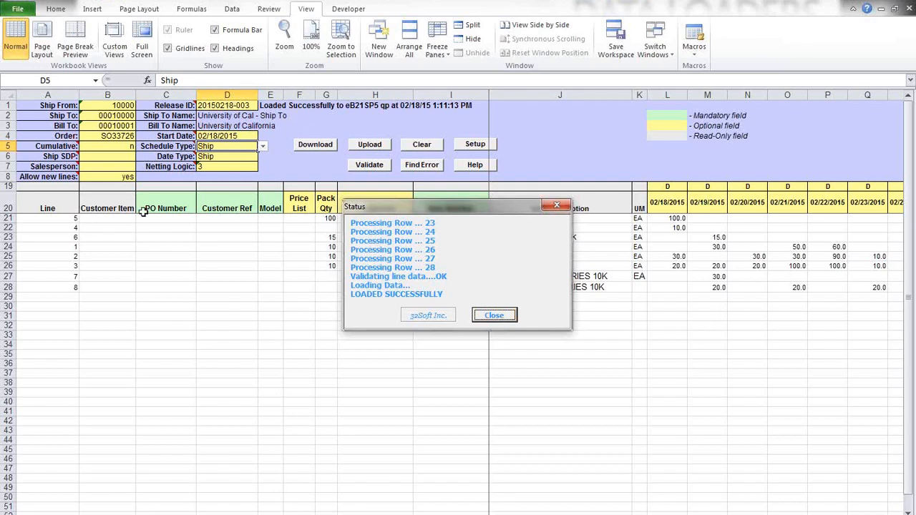
{"action": "mouse_move", "coordinate": [88, 281]}
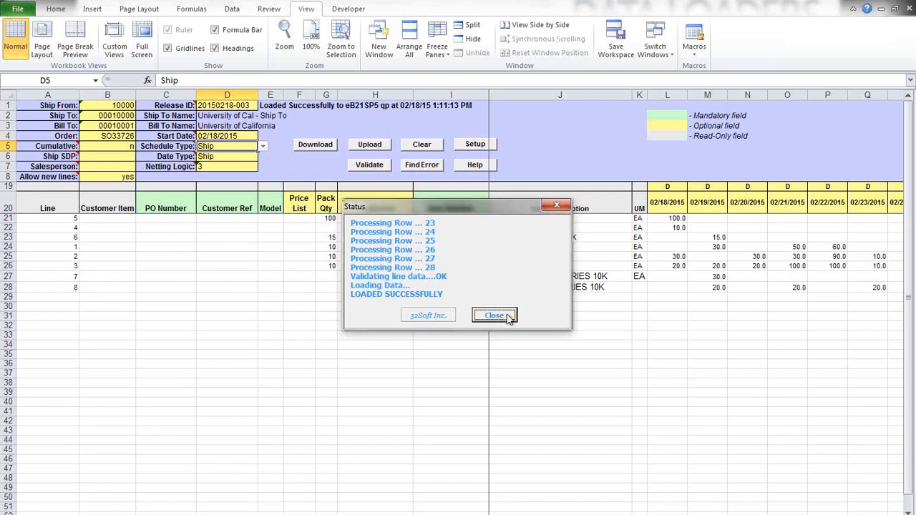
{"action": "left_click", "coordinate": [494, 315]}
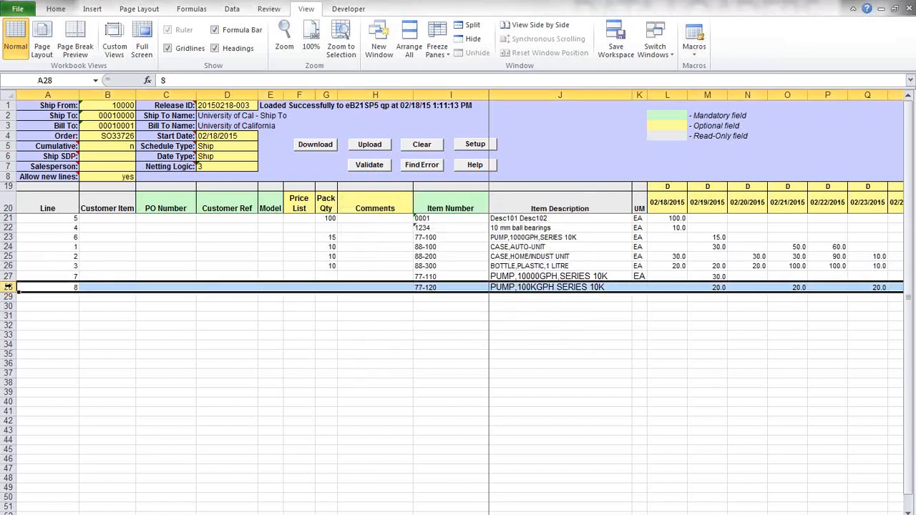
{"action": "mouse_move", "coordinate": [45, 177]}
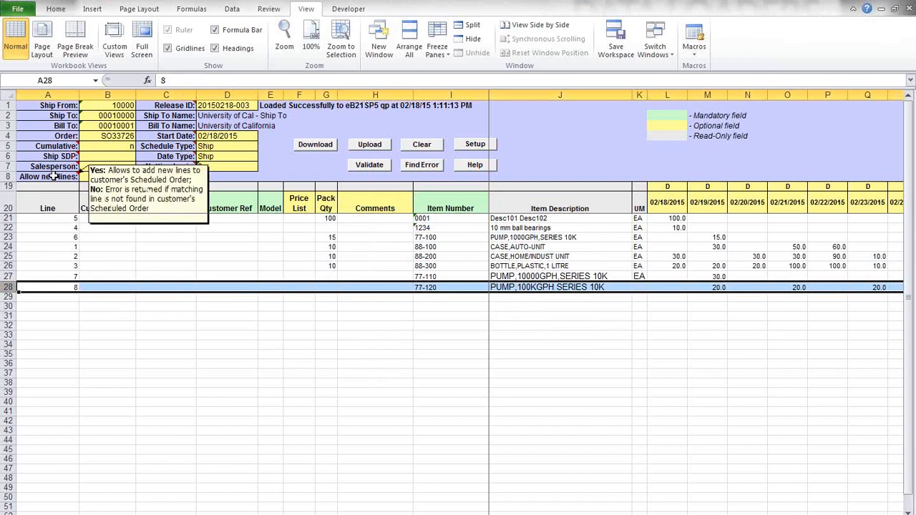
{"action": "left_click", "coordinate": [166, 401]}
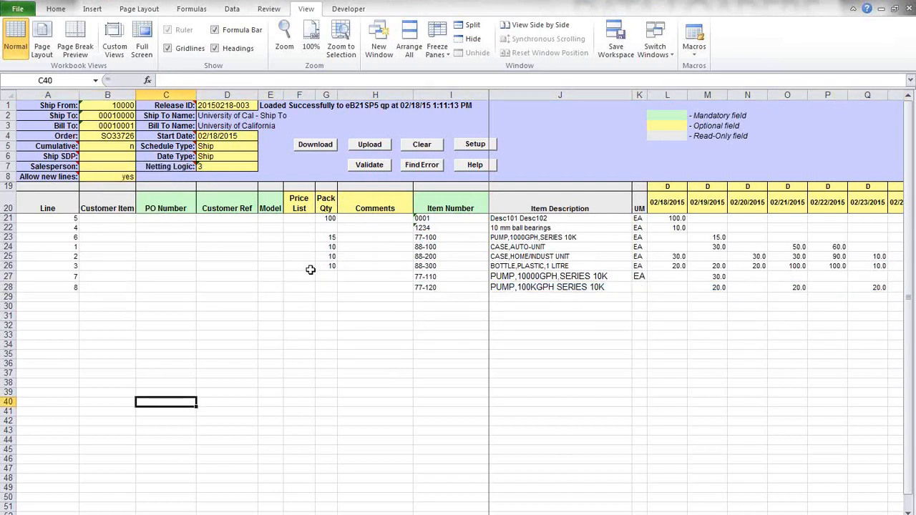
{"action": "mouse_move", "coordinate": [275, 263]}
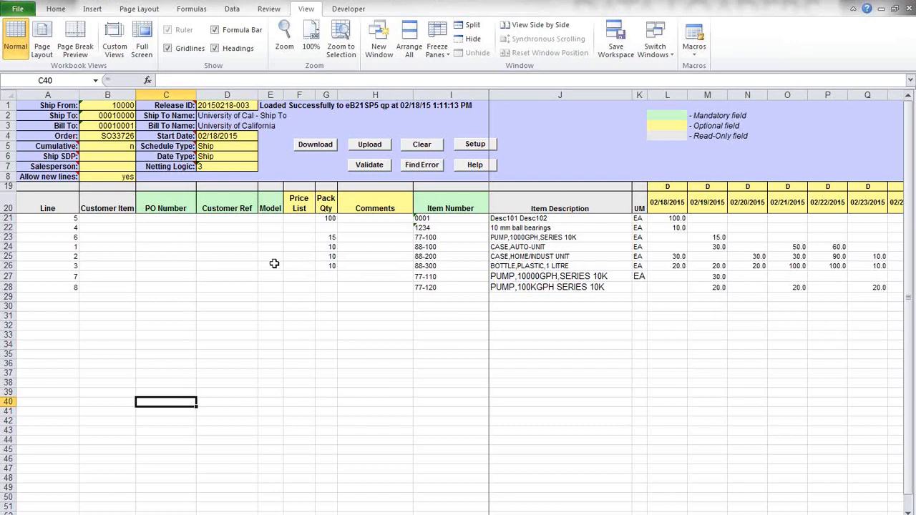
{"action": "left_click", "coordinate": [561, 265]}
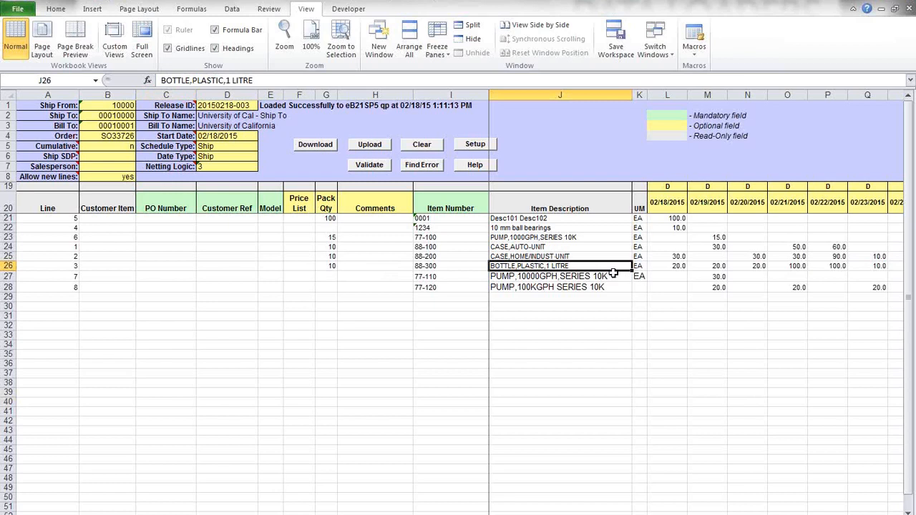
{"action": "mouse_move", "coordinate": [782, 246]}
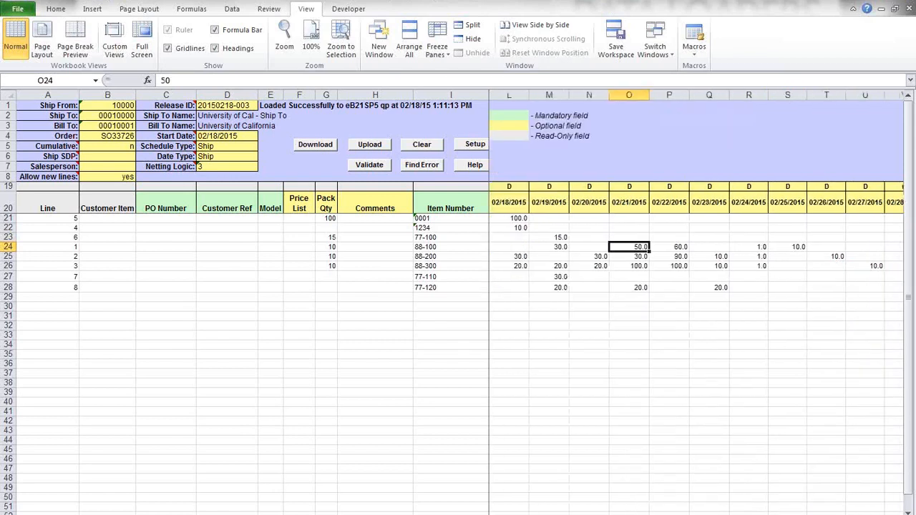
{"action": "mouse_move", "coordinate": [641, 285]}
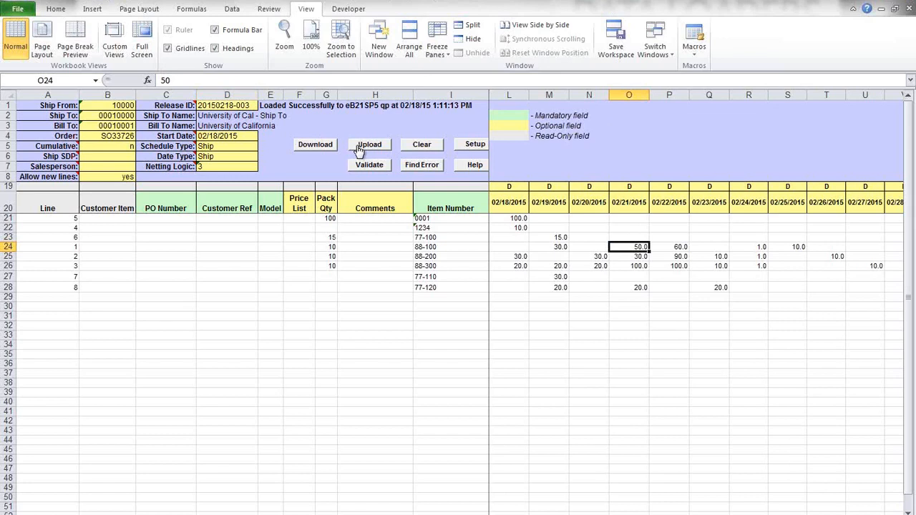
{"action": "mouse_move", "coordinate": [311, 175]}
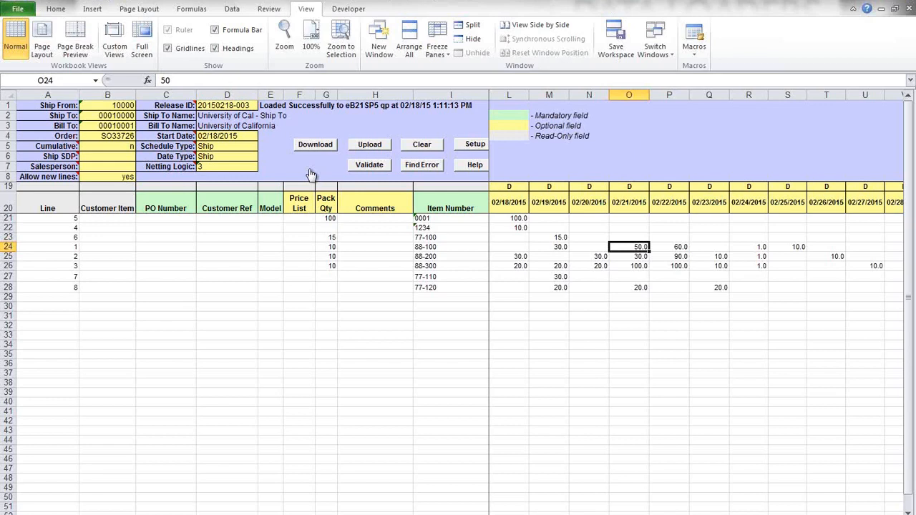
{"action": "mouse_move", "coordinate": [166, 252]}
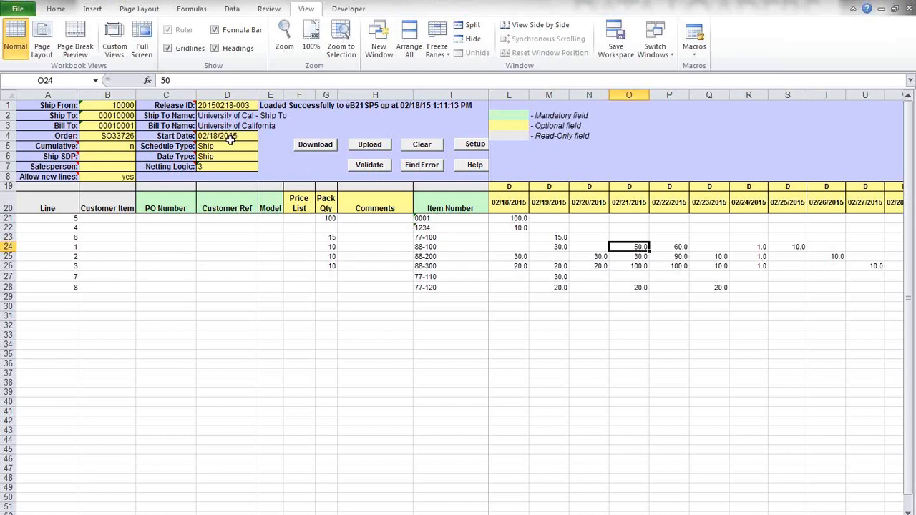
{"action": "mouse_move", "coordinate": [131, 274]}
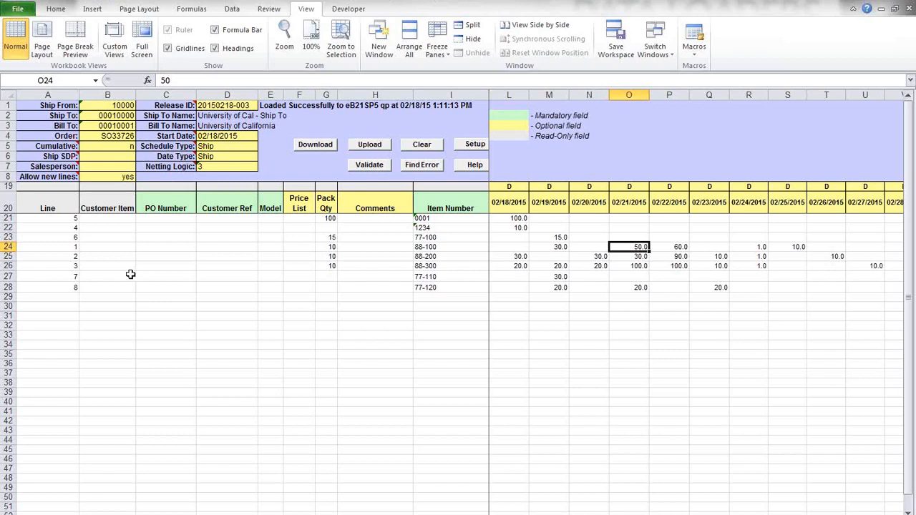
{"action": "mouse_move", "coordinate": [527, 341]}
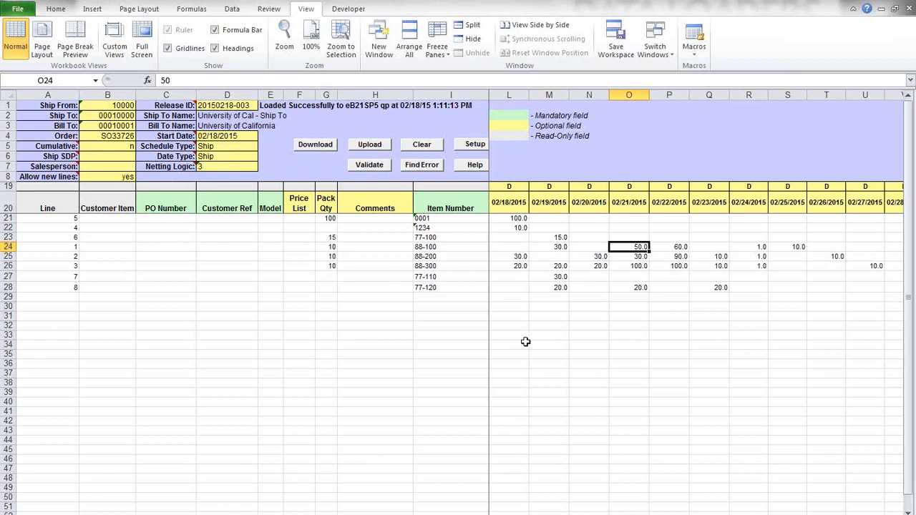
{"action": "mouse_move", "coordinate": [470, 341]}
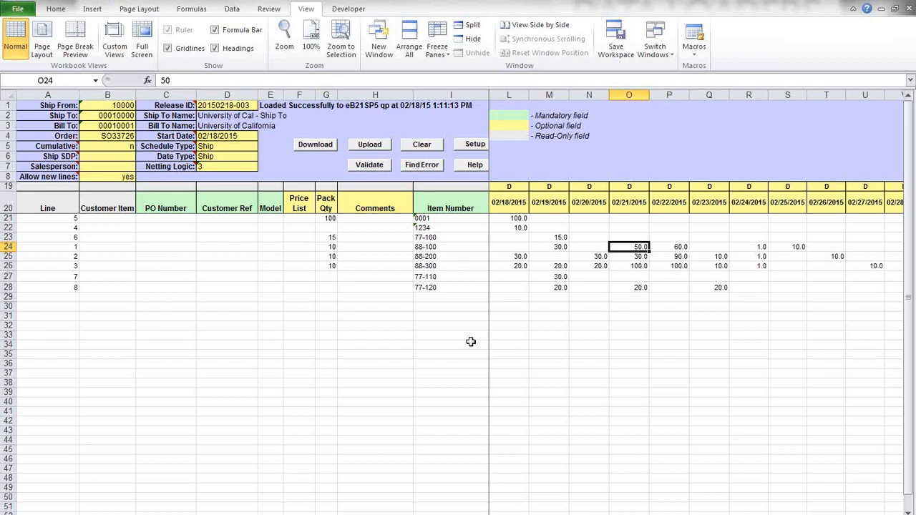
{"action": "mouse_move", "coordinate": [357, 272]}
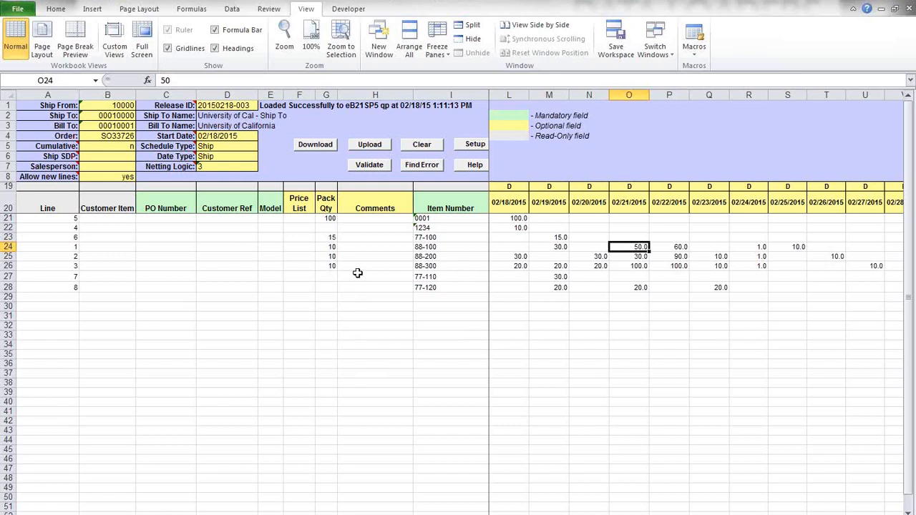
{"action": "mouse_move", "coordinate": [166, 287]}
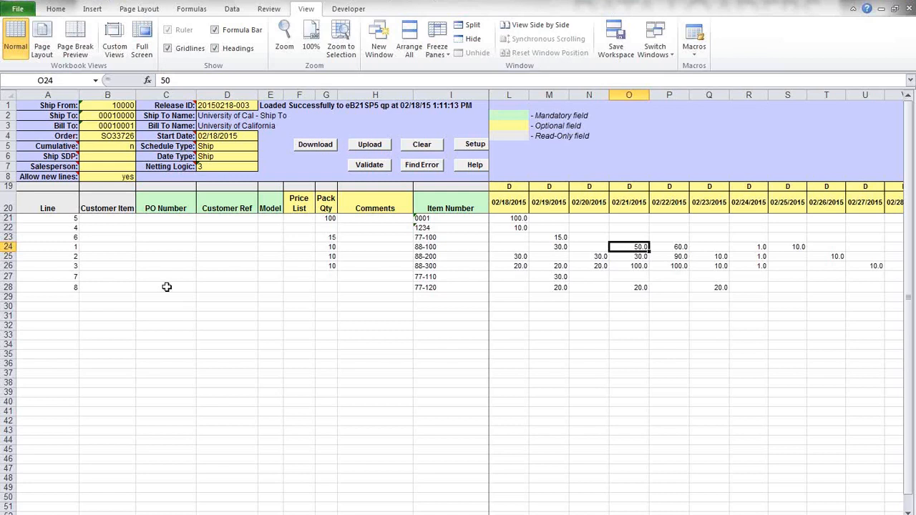
{"action": "left_click", "coordinate": [166, 237]}
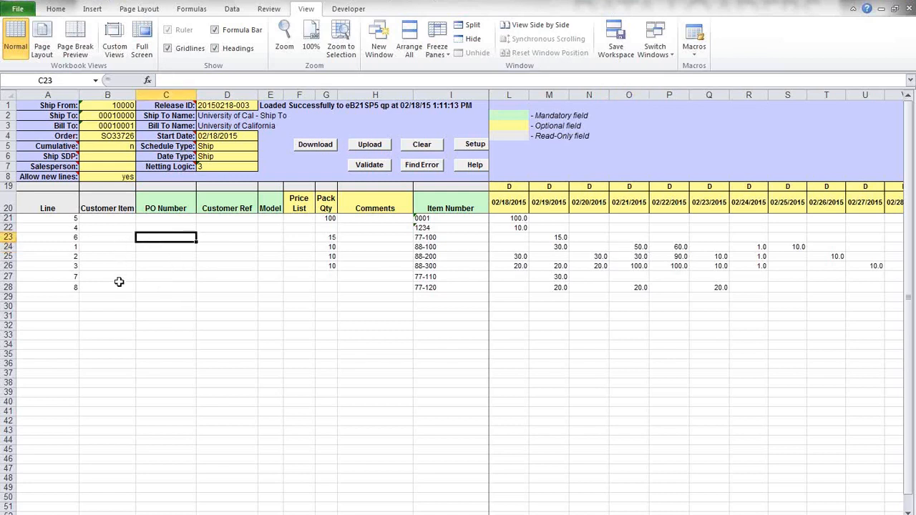
{"action": "mouse_move", "coordinate": [112, 344]}
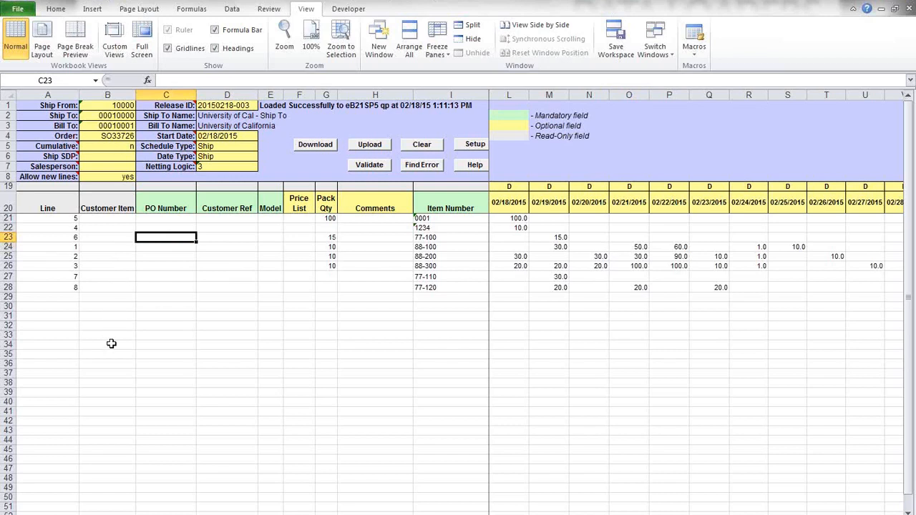
{"action": "mouse_move", "coordinate": [310, 435]}
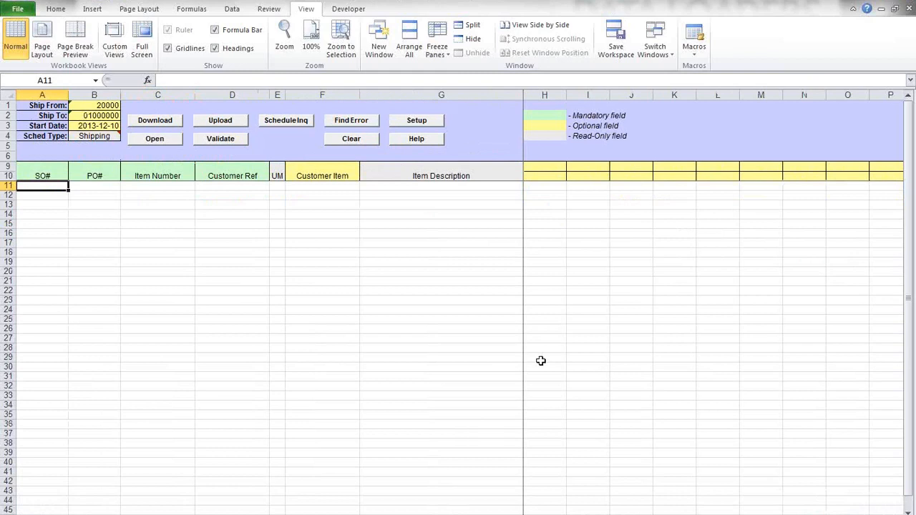
{"action": "mouse_move", "coordinate": [261, 225]}
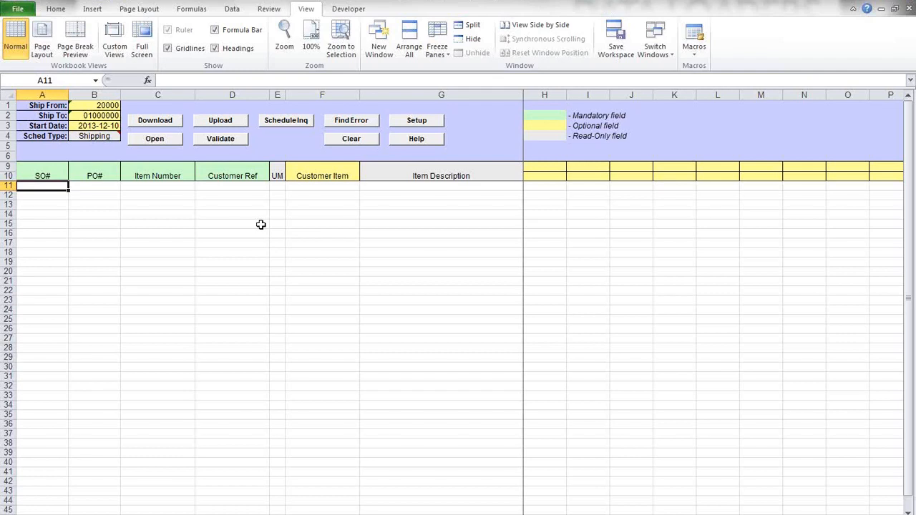
{"action": "mouse_move", "coordinate": [83, 296]}
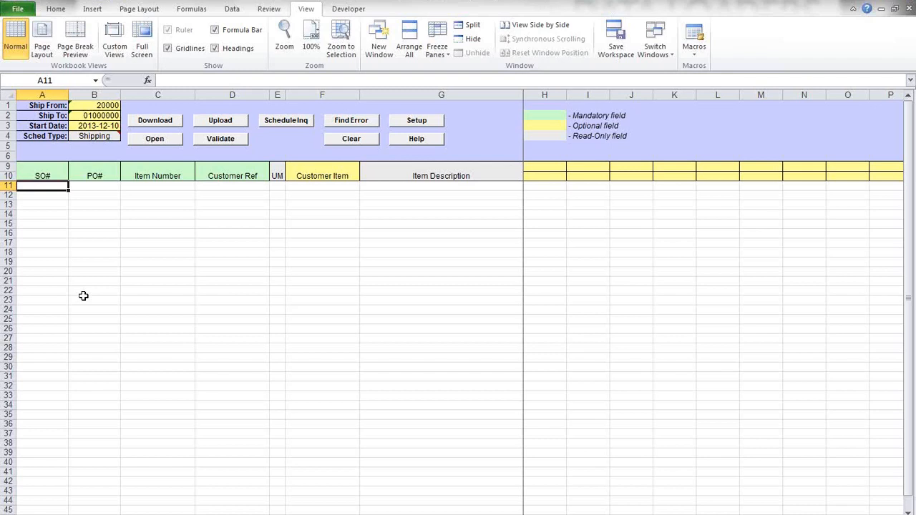
{"action": "mouse_move", "coordinate": [66, 241]}
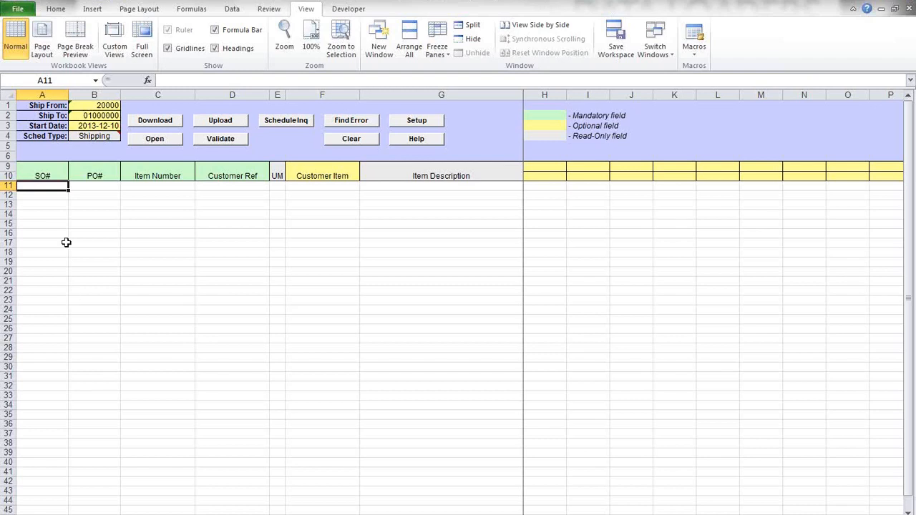
{"action": "mouse_move", "coordinate": [60, 209]}
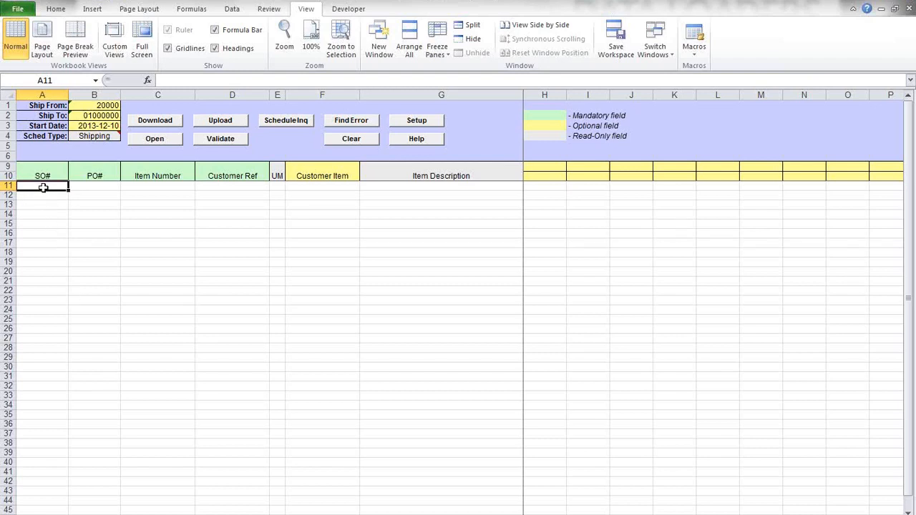
{"action": "mouse_move", "coordinate": [323, 124]}
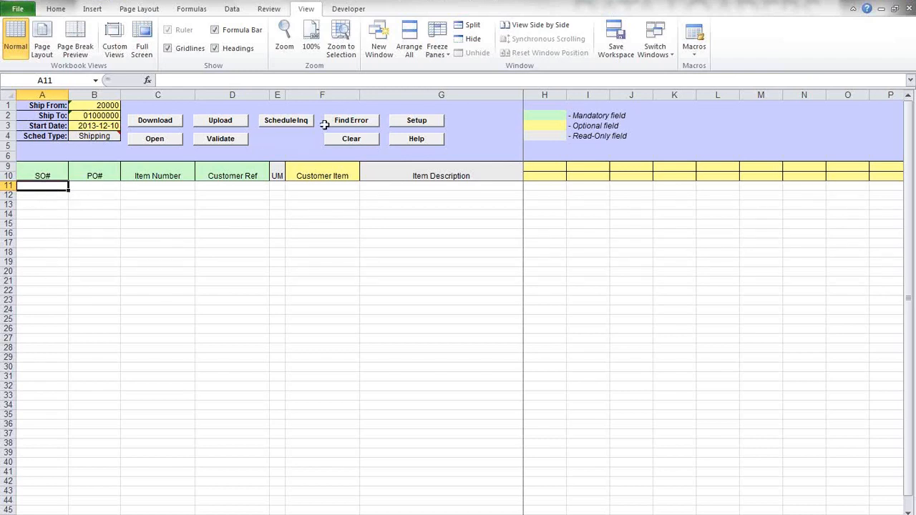
Step: Bring up the loader's Select Database connection settings
{"action": "left_click", "coordinate": [416, 120]}
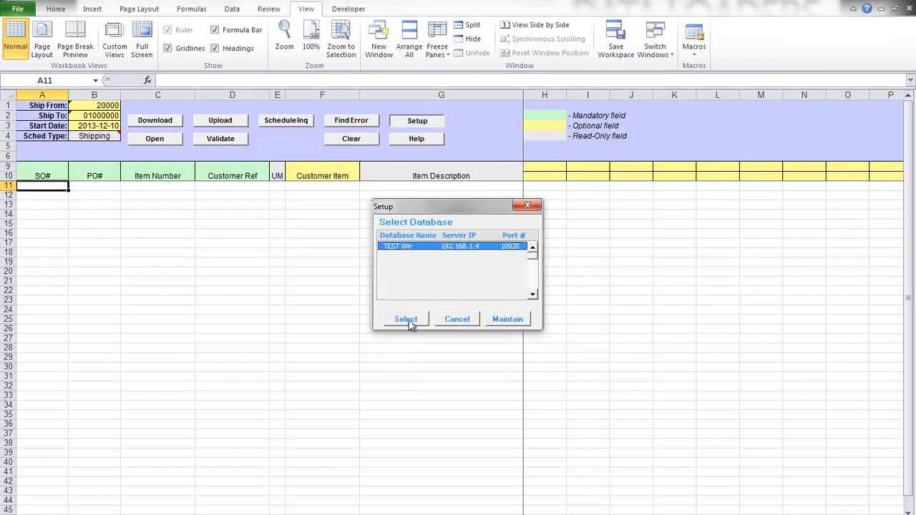
Step: Confirm the TEST database as the loader's connection
{"action": "left_click", "coordinate": [406, 319]}
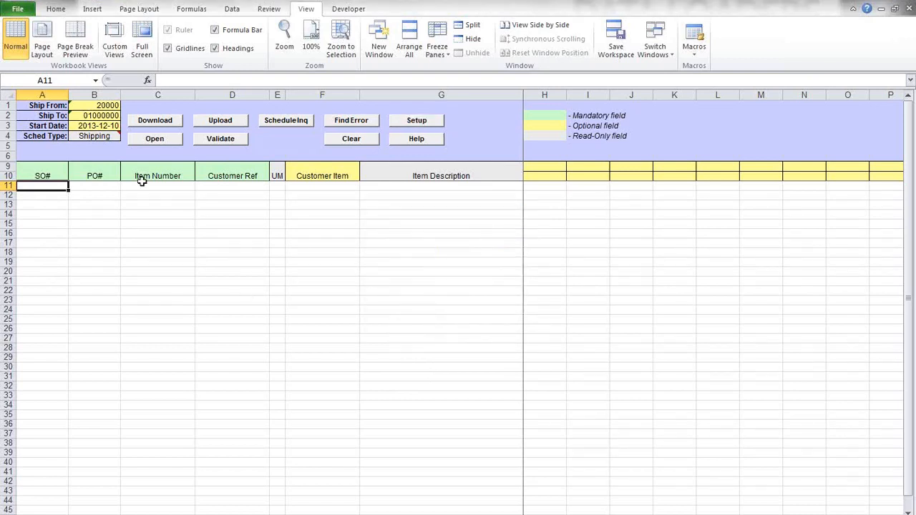
{"action": "mouse_move", "coordinate": [108, 331]}
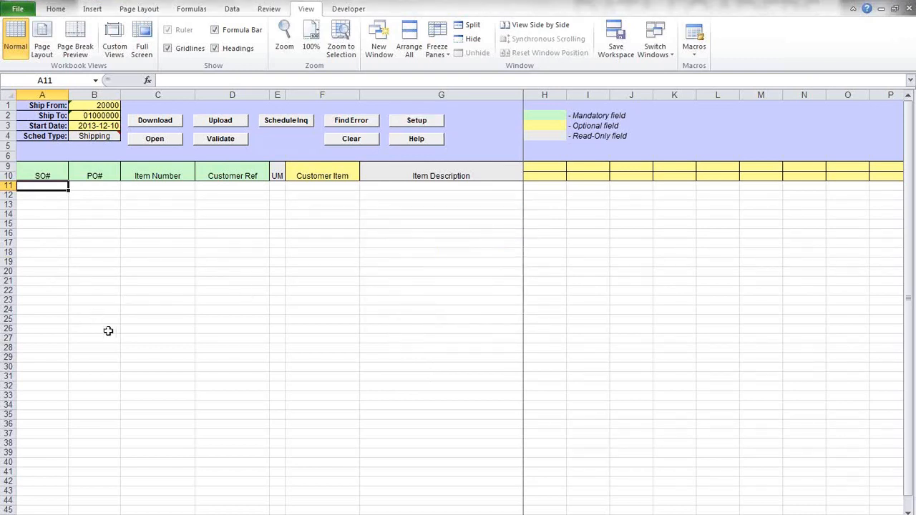
{"action": "mouse_move", "coordinate": [120, 232]}
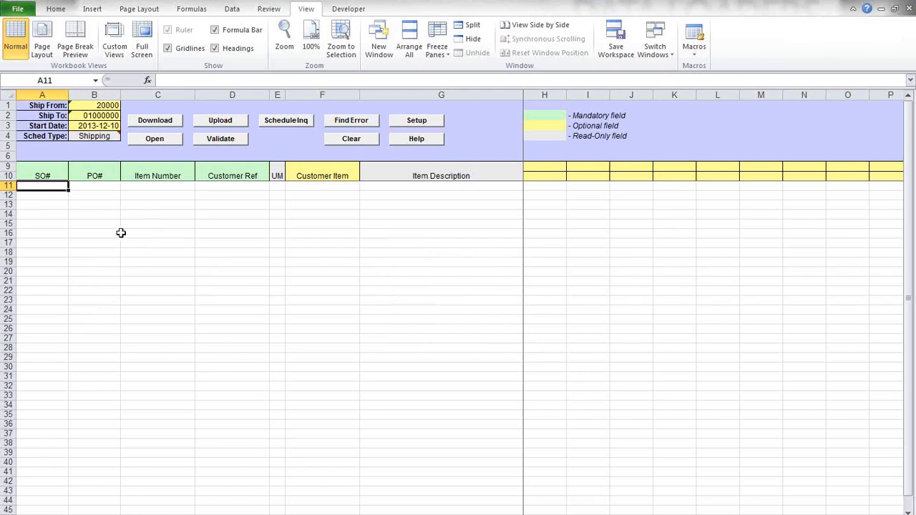
{"action": "mouse_move", "coordinate": [118, 228]}
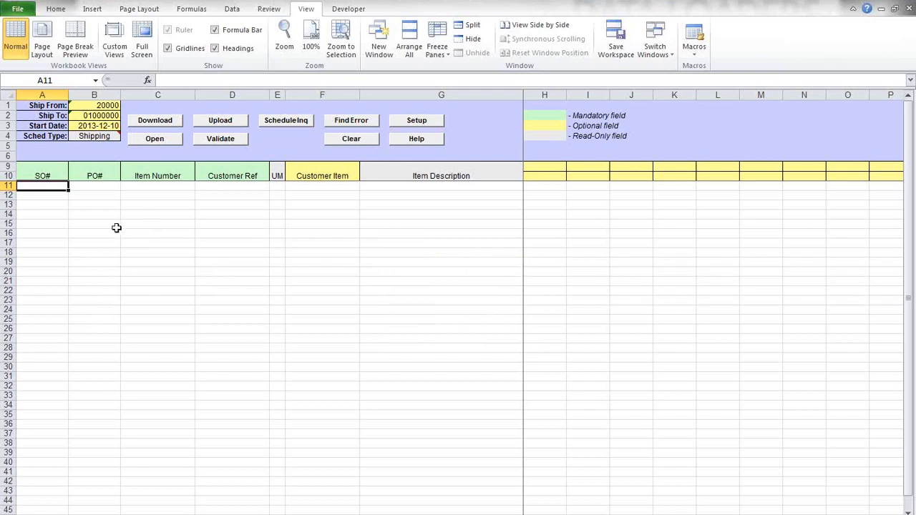
{"action": "mouse_move", "coordinate": [149, 146]}
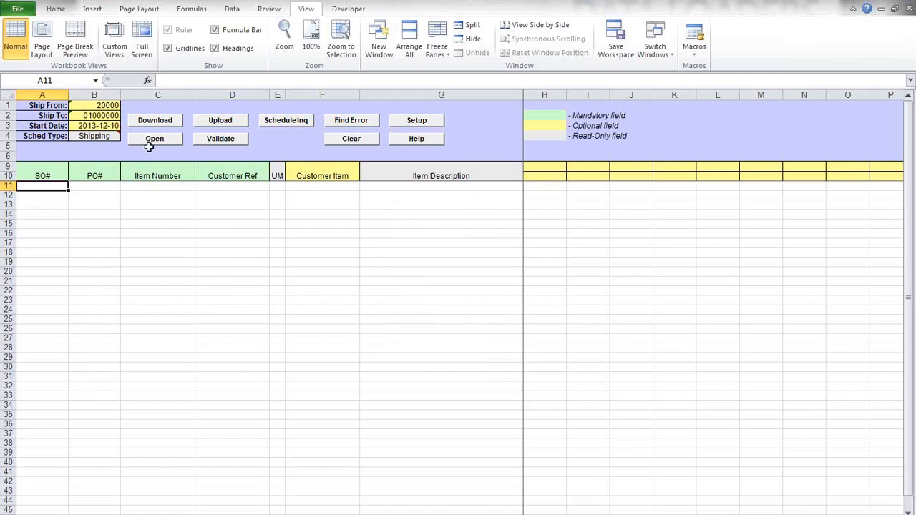
Step: Download several sales orders' schedules from QAD and review the filled rows
{"action": "left_click", "coordinate": [154, 120]}
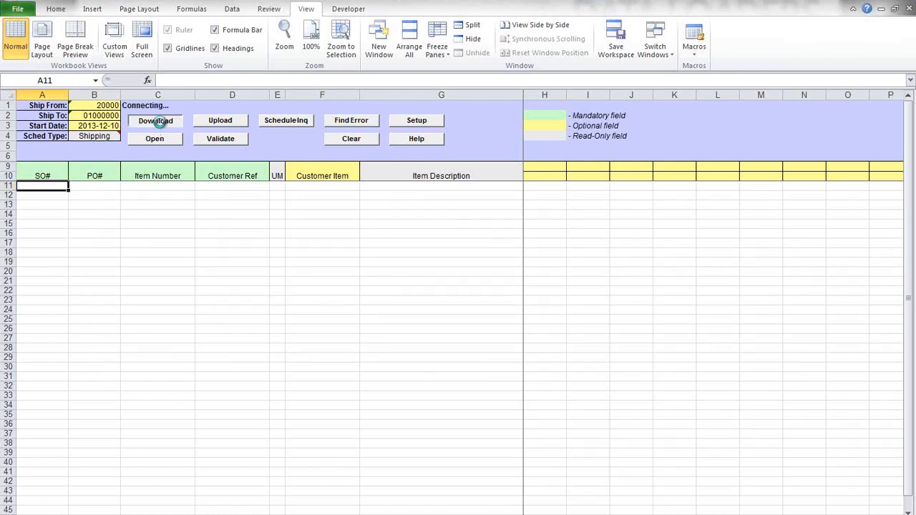
{"action": "left_click", "coordinate": [155, 121]}
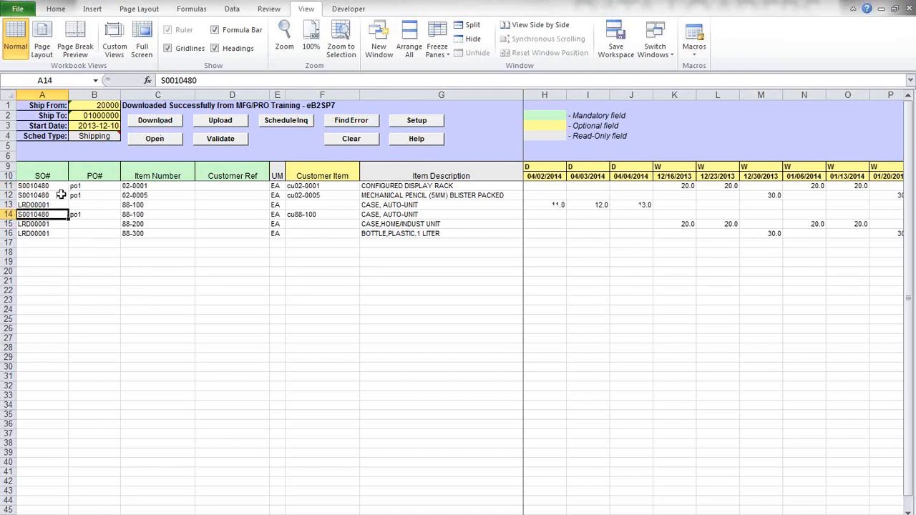
{"action": "mouse_move", "coordinate": [55, 186]}
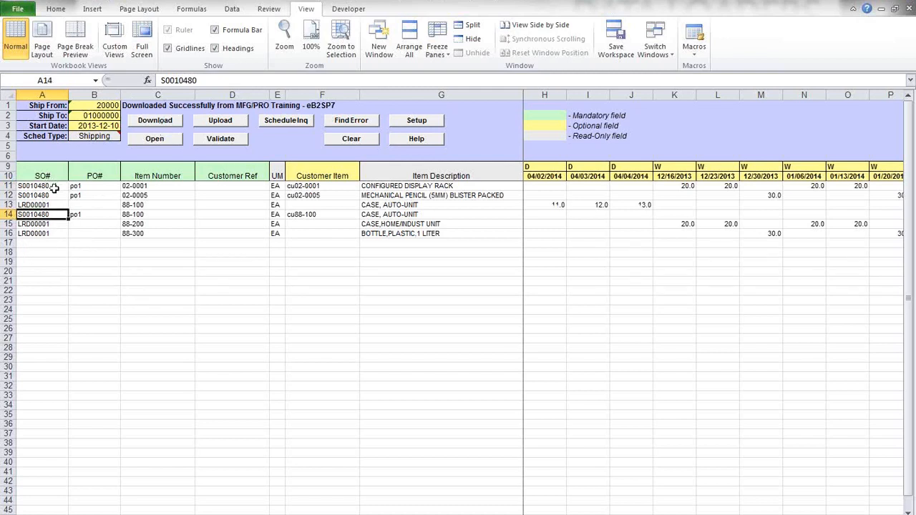
{"action": "left_click_drag", "start_coordinate": [42, 186], "coordinate": [41, 234]}
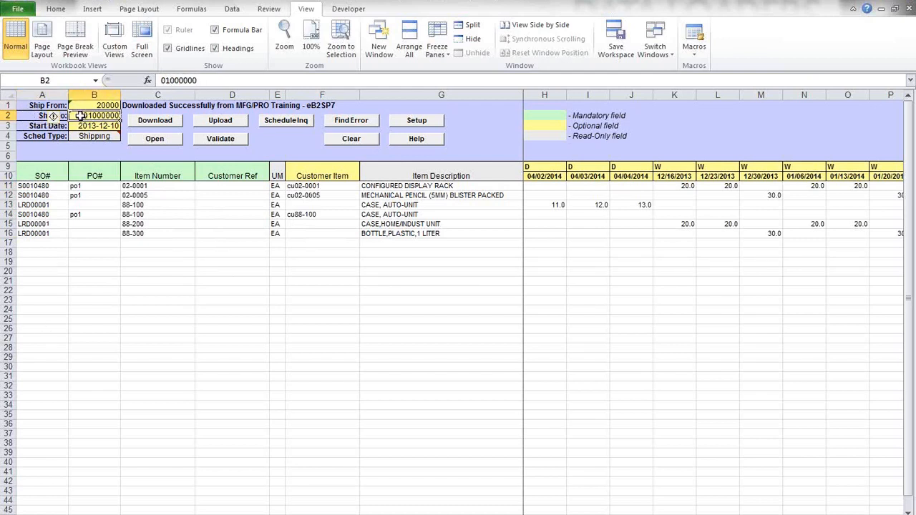
{"action": "mouse_move", "coordinate": [154, 212]}
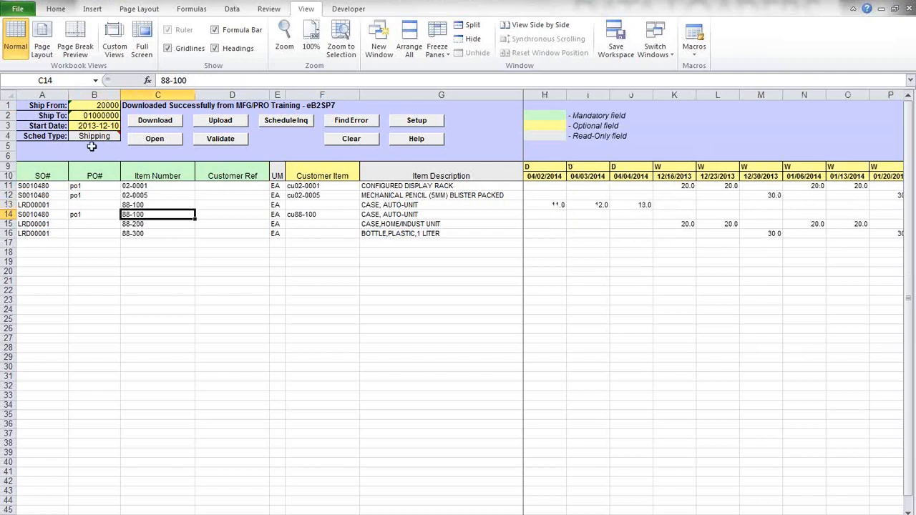
{"action": "mouse_move", "coordinate": [94, 135]}
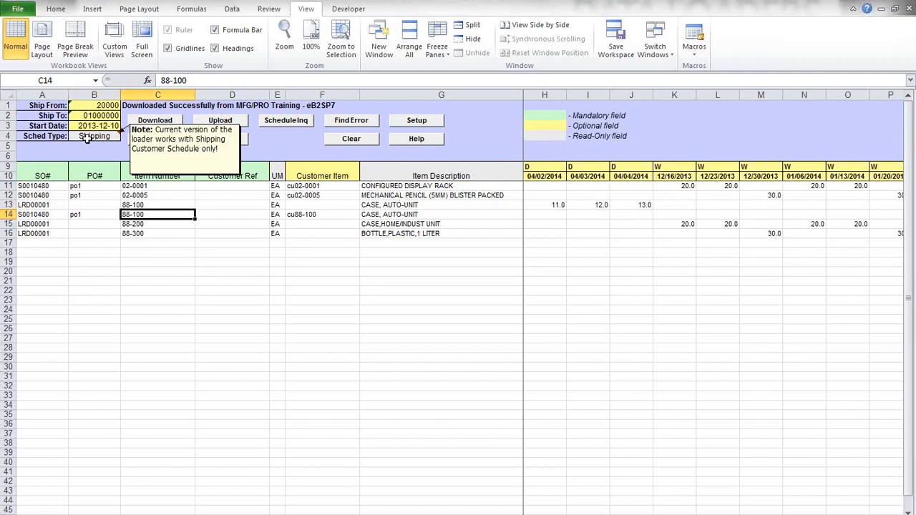